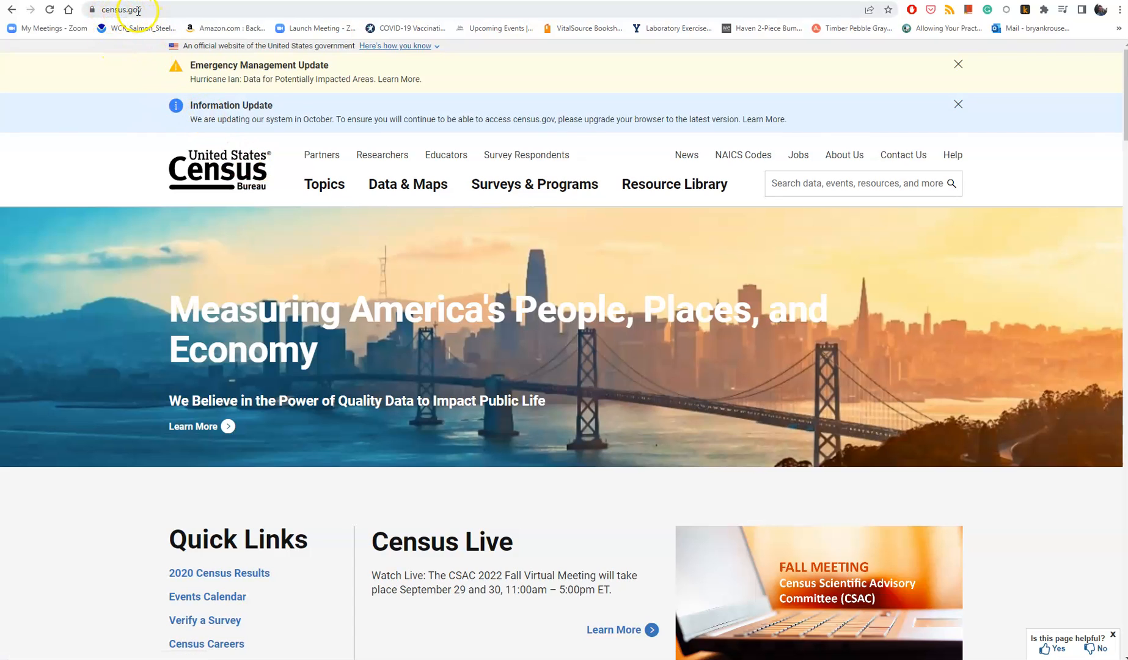
From the Census Bureau home page, go to the Geography topic via Topics.
click(324, 185)
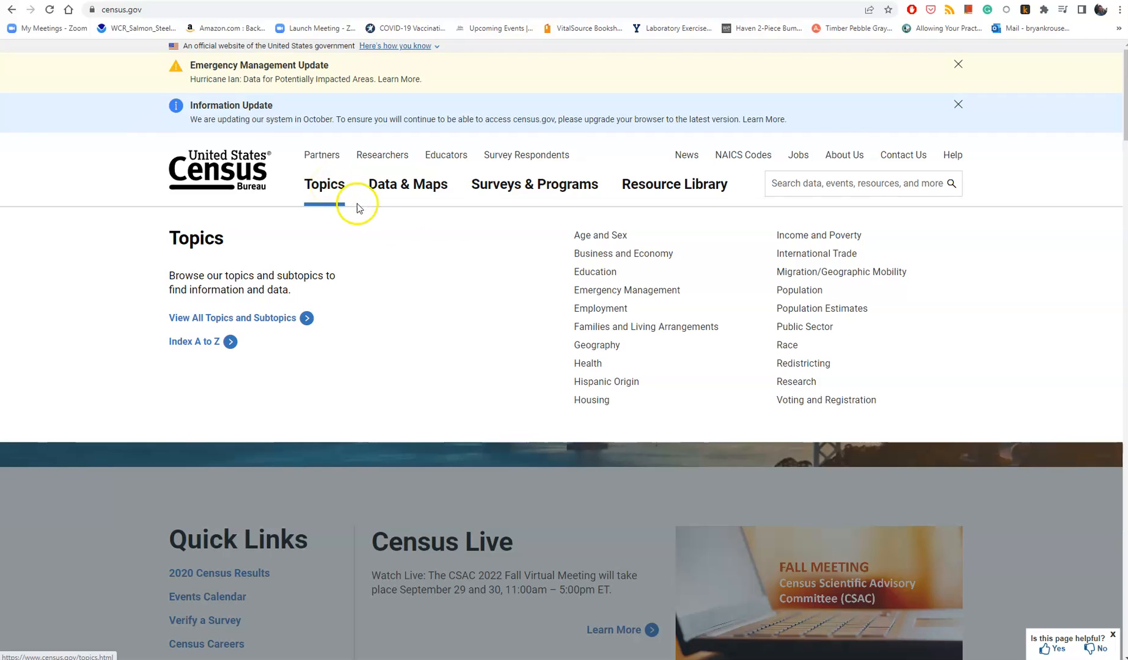
click(595, 344)
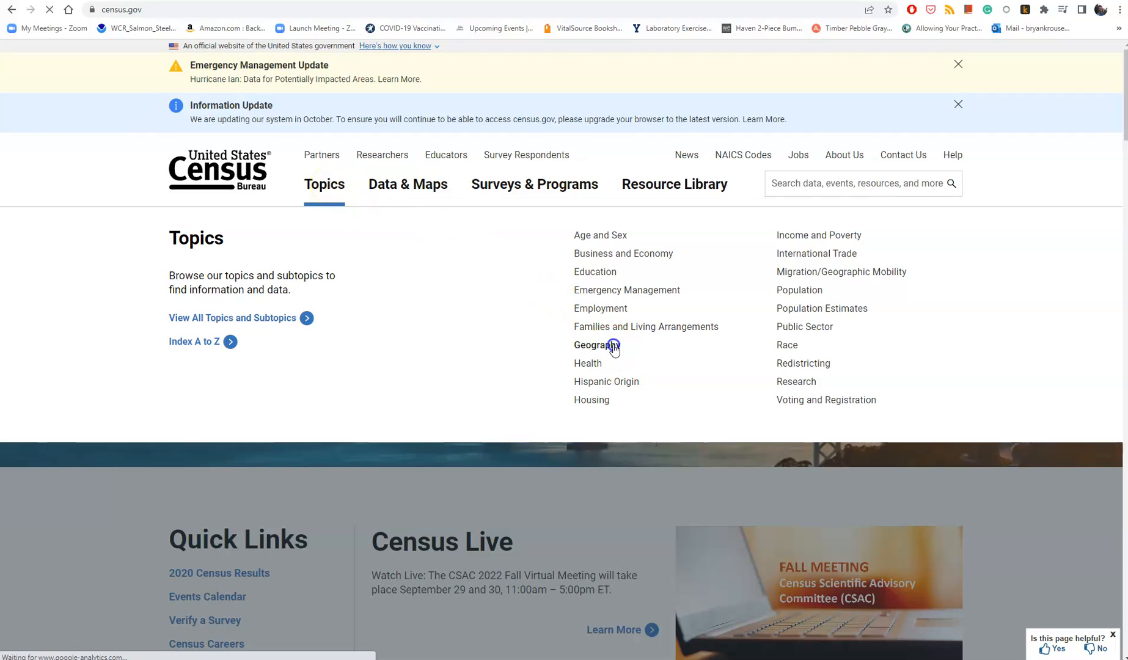
click(593, 344)
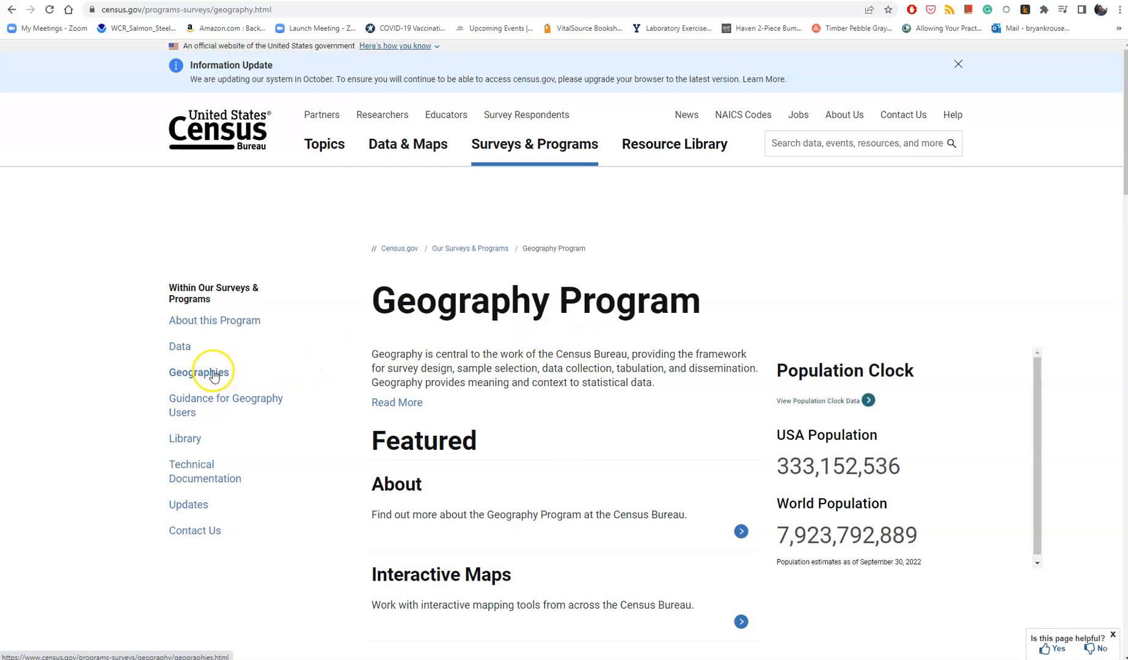
Continue through Geographies to the Geography Mapping Files page.
click(198, 372)
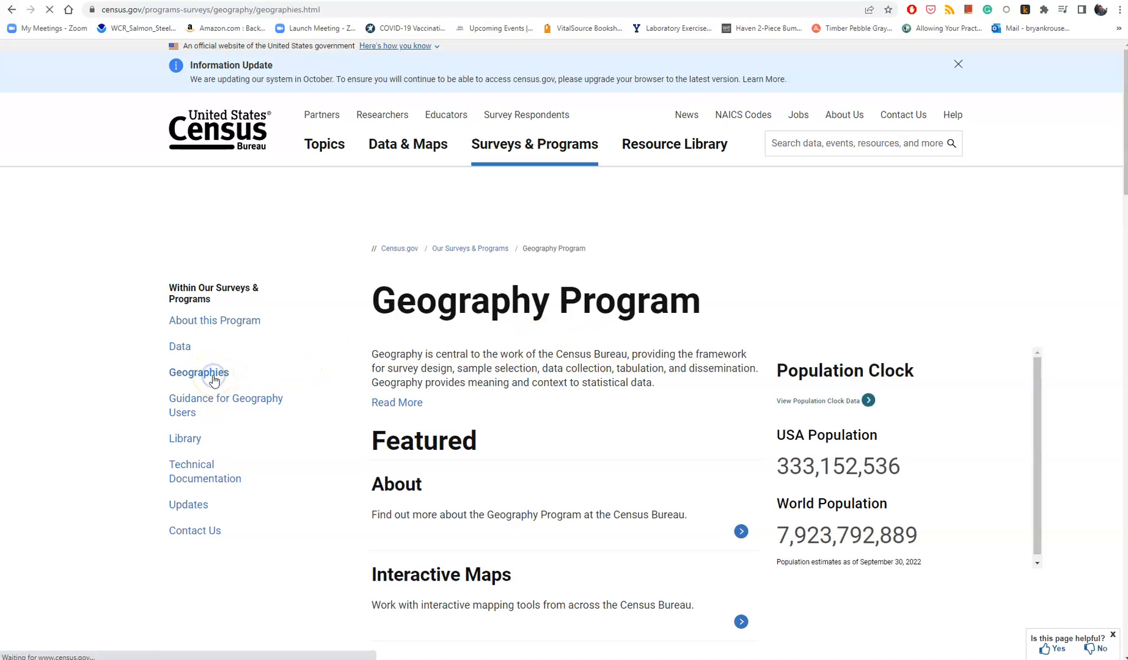
click(198, 372)
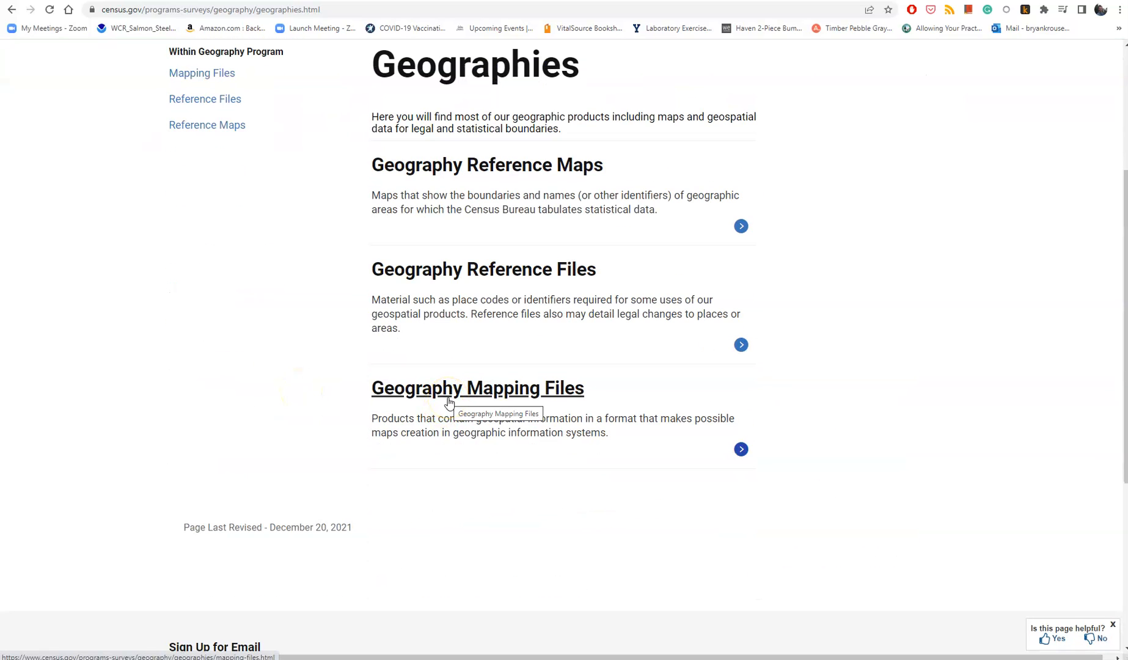
click(477, 387)
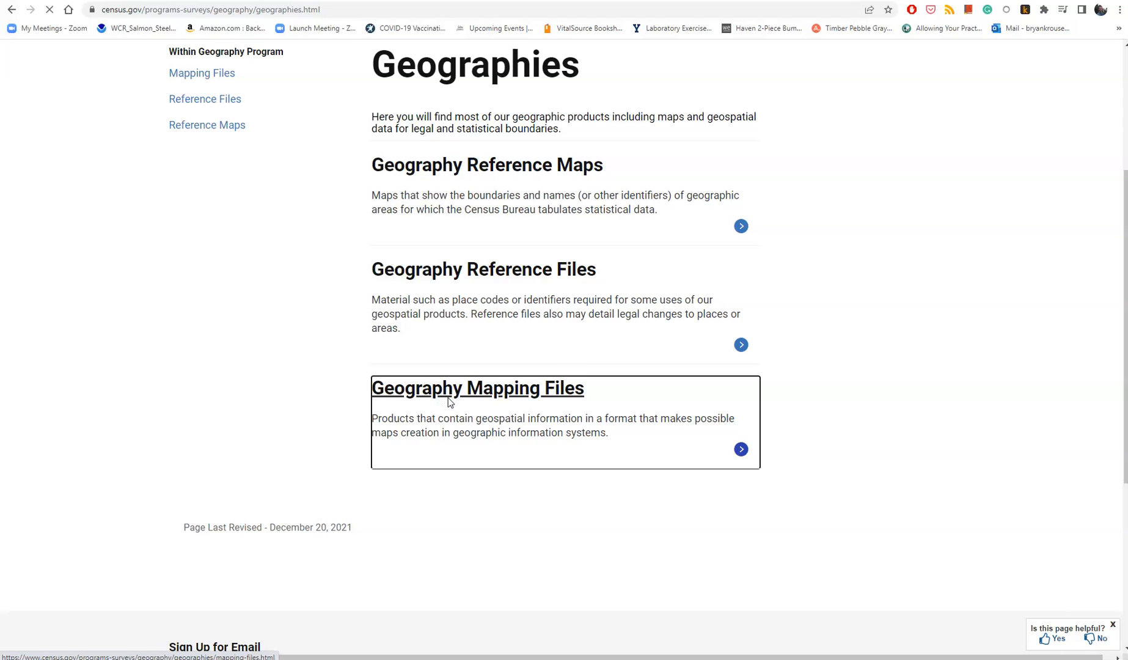
click(477, 387)
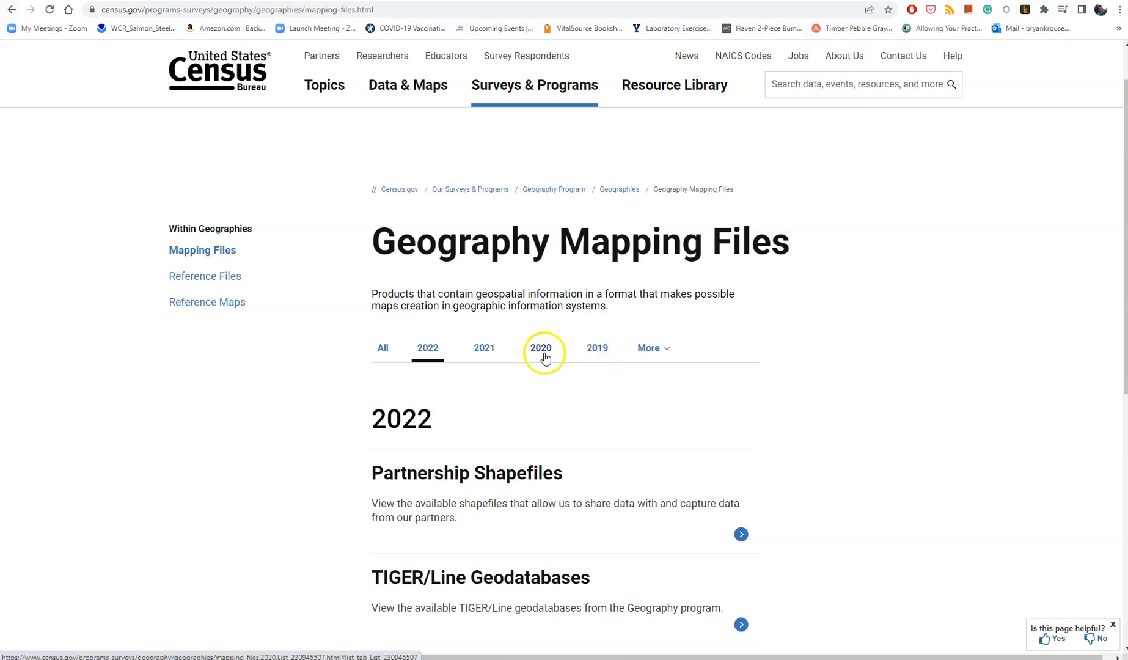
mouse_move(484, 366)
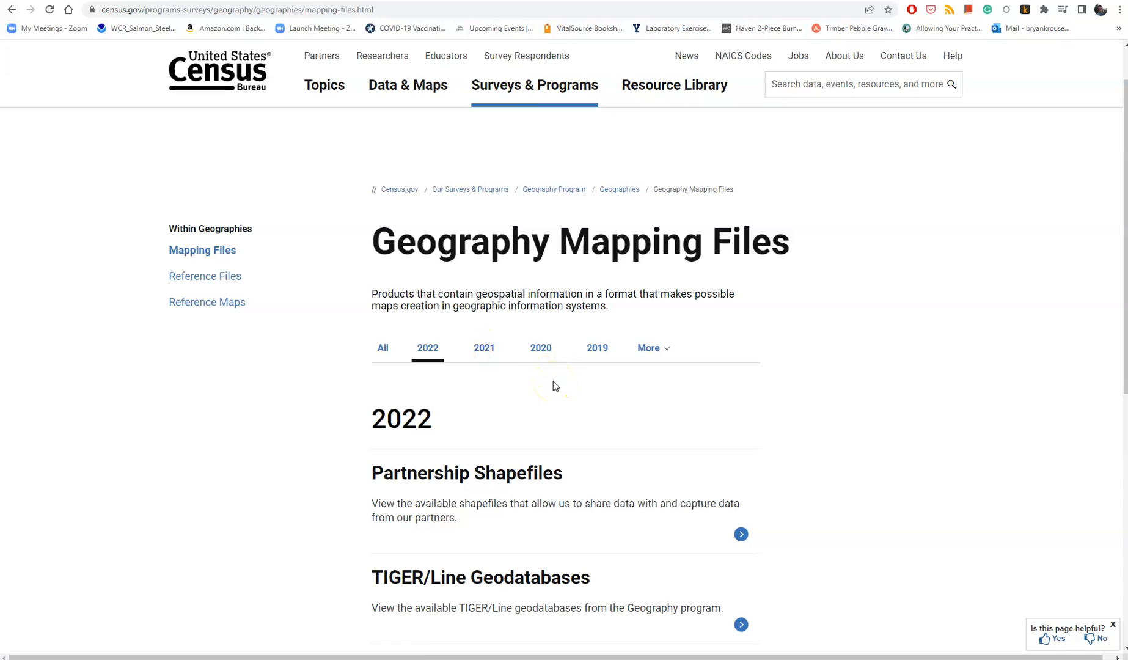
mouse_move(597, 347)
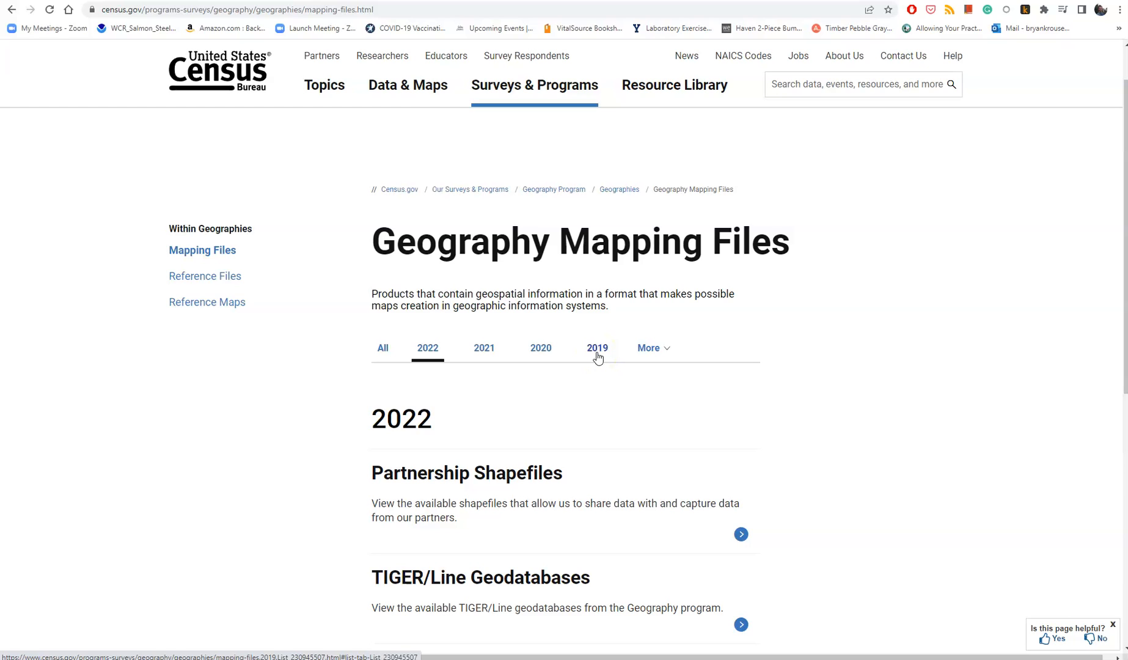
Show the 2019 mapping files and choose TIGER/Line with Selected Demographic and Economic Data.
click(598, 347)
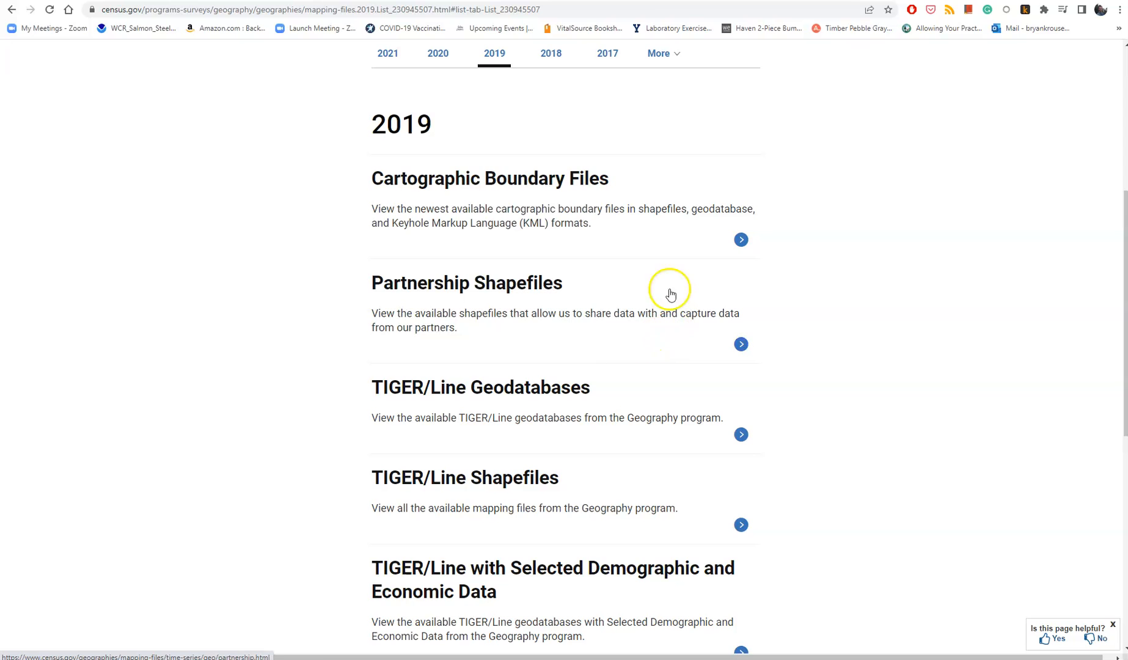
mouse_move(895, 496)
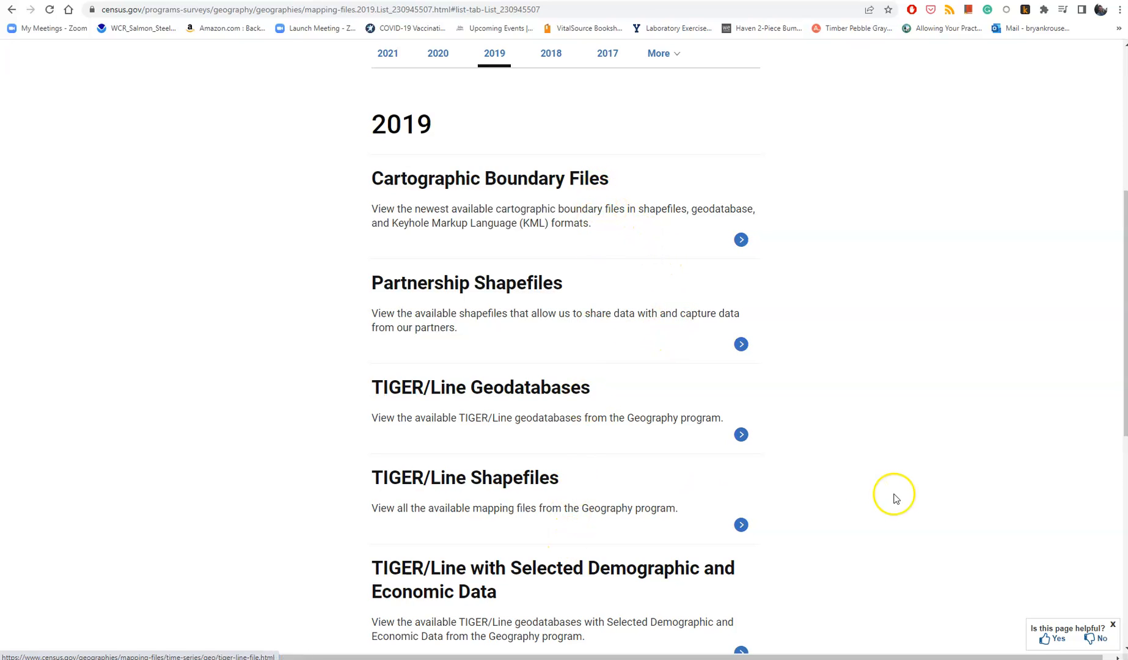
scroll(down, 3)
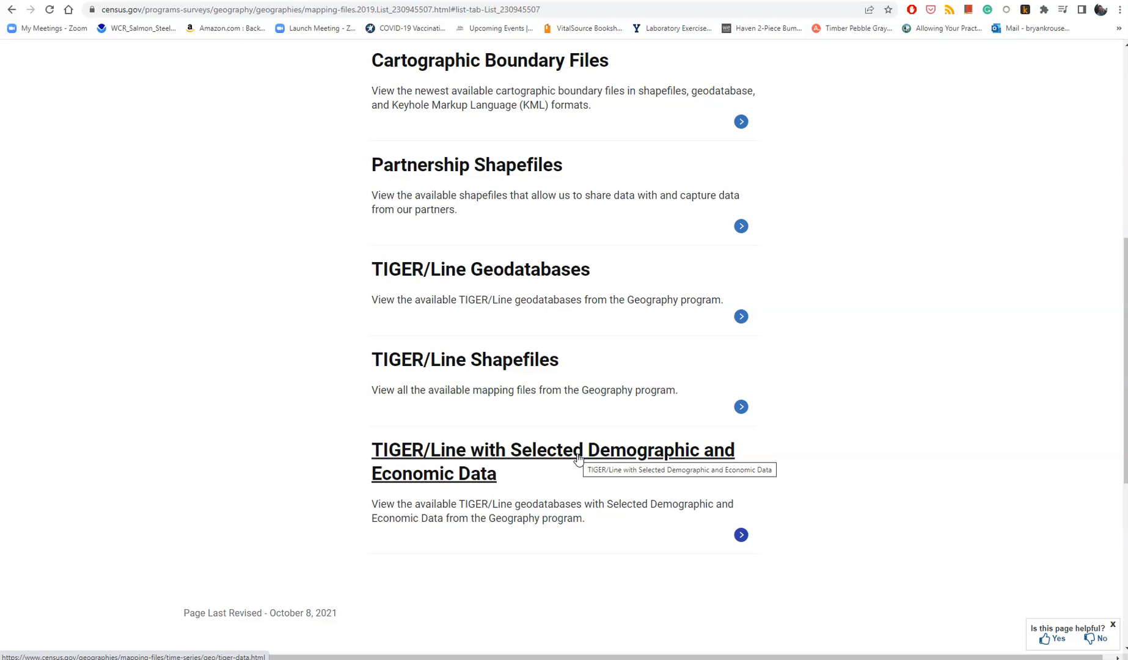
click(552, 450)
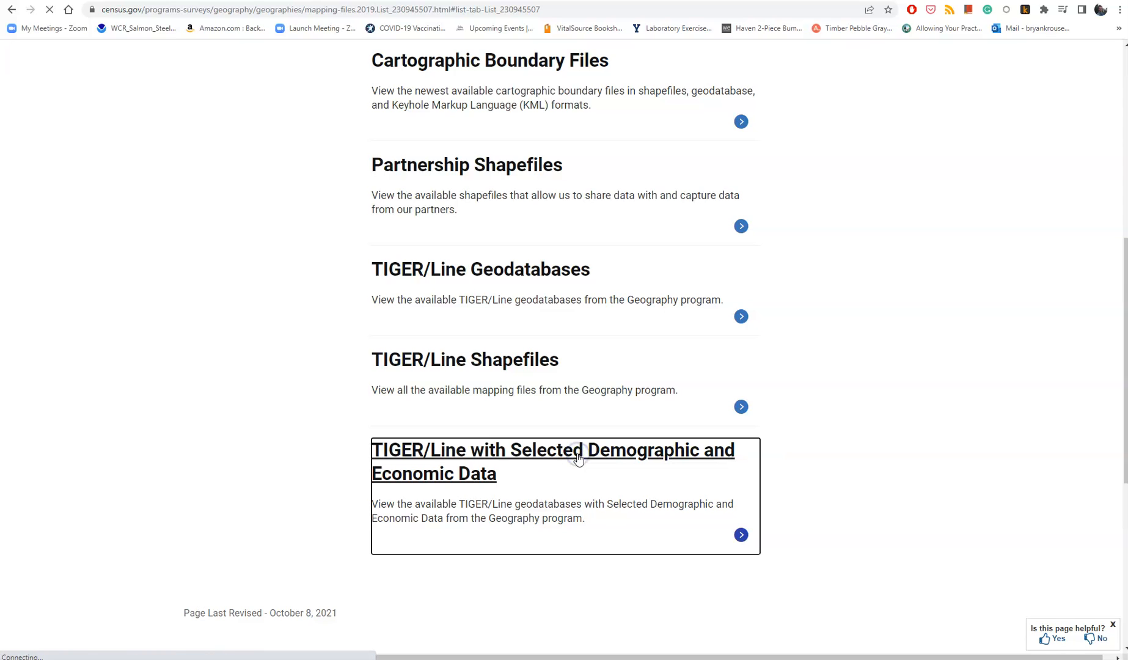
Under Block Group, pick Idaho from the state list to start the geodatabase zip download.
click(553, 461)
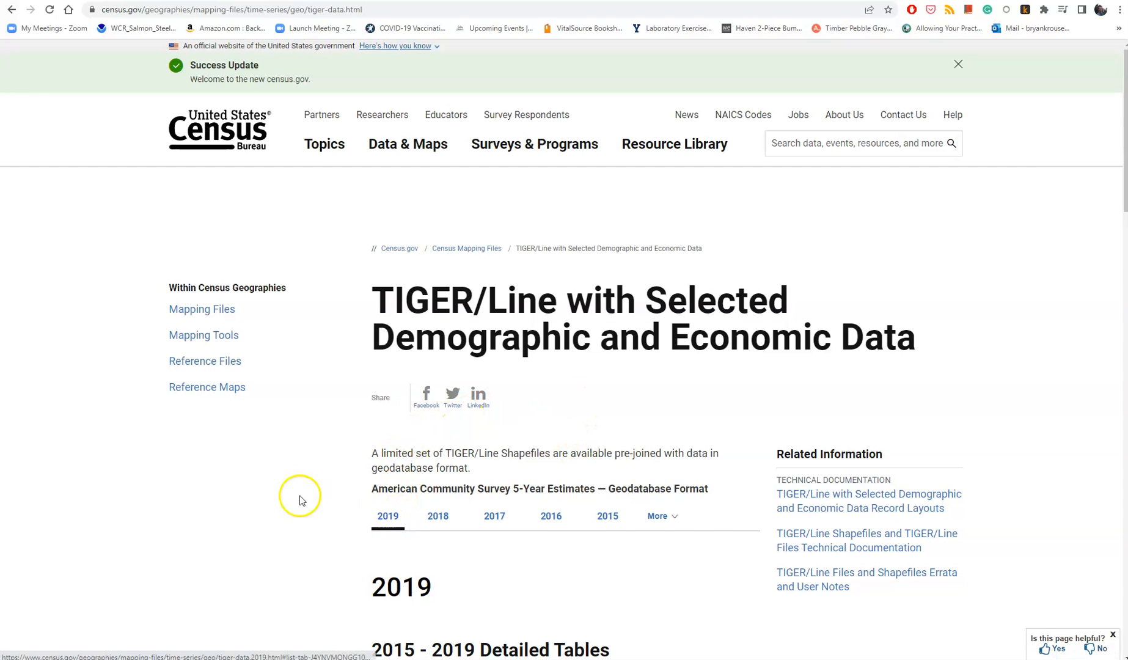
scroll(down, 3)
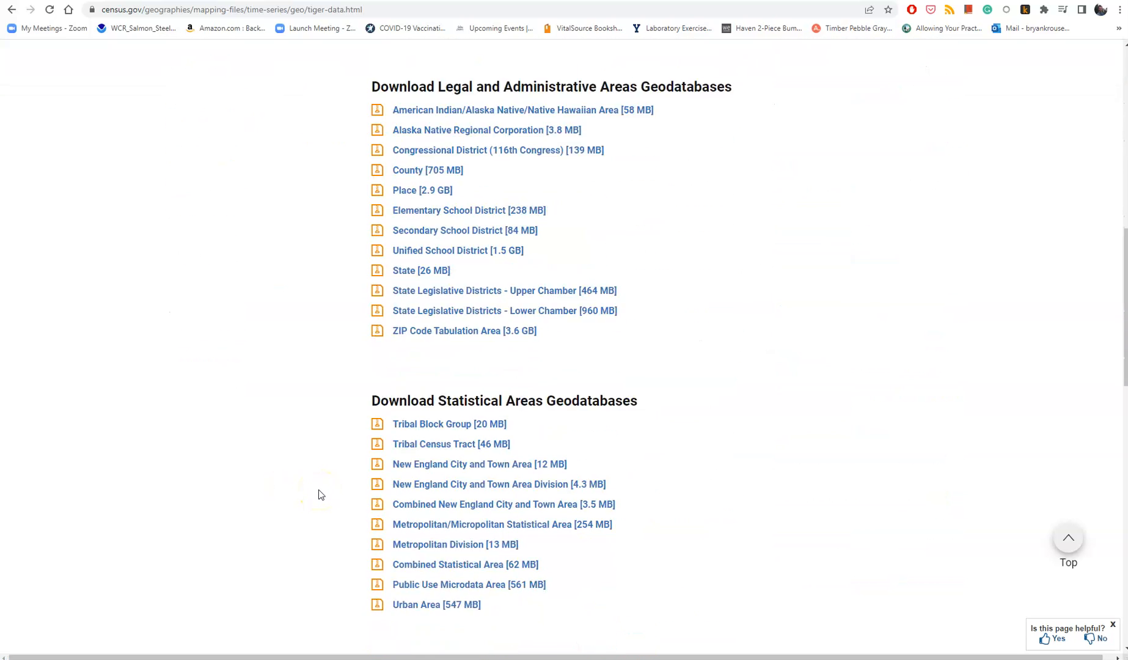
scroll(down, 3)
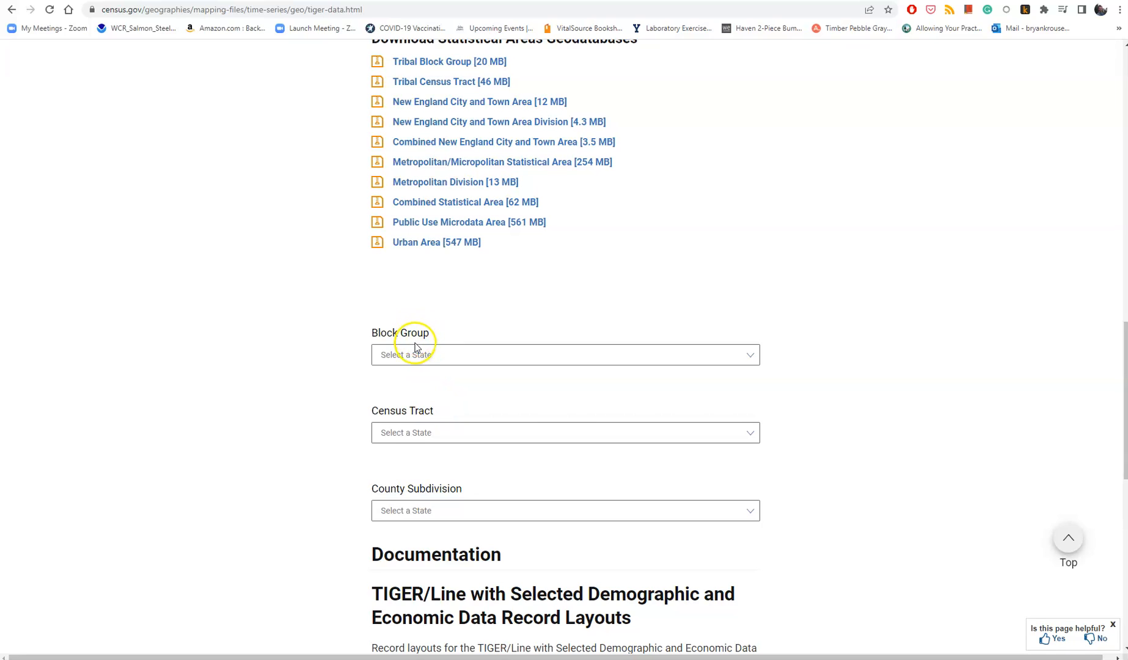
mouse_move(410, 413)
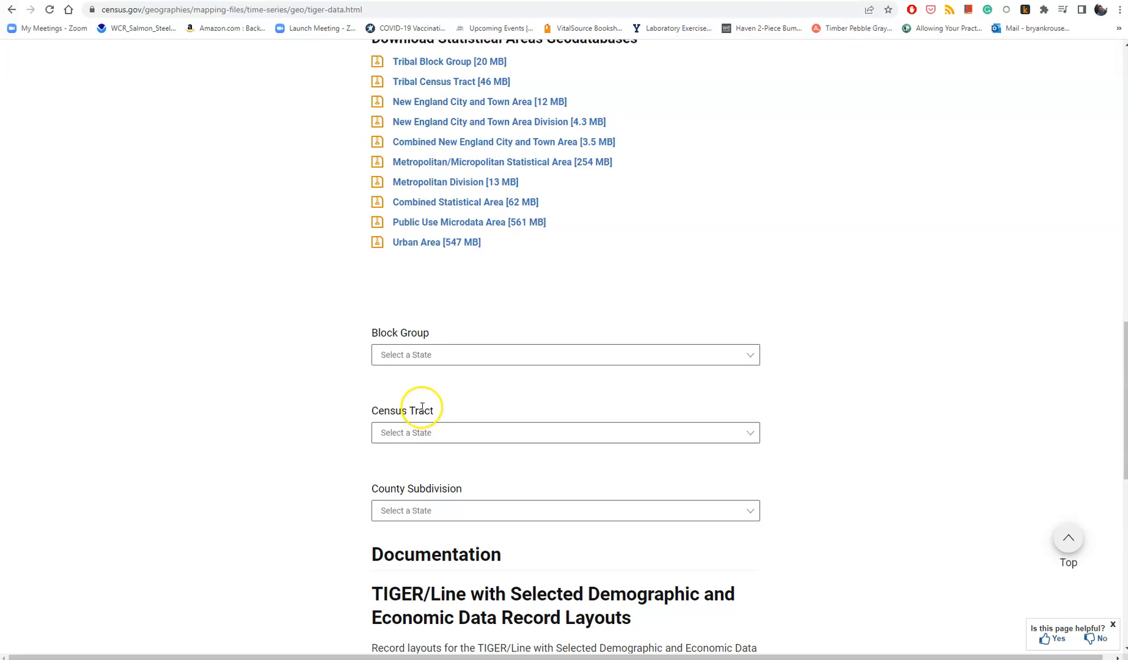
mouse_move(494, 347)
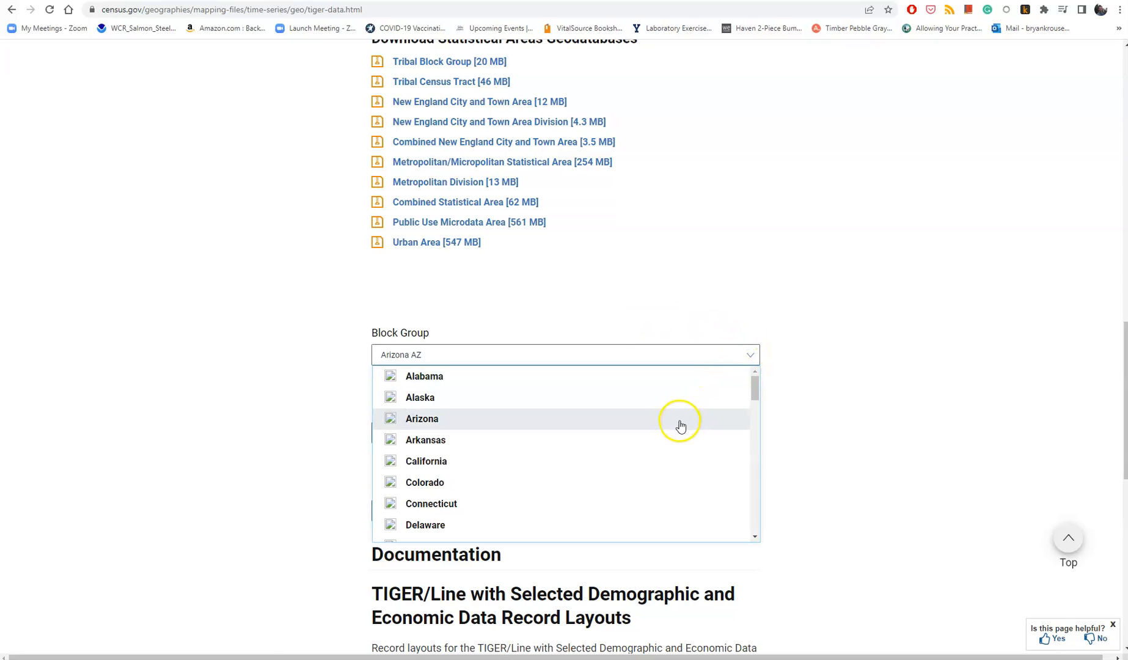
click(423, 410)
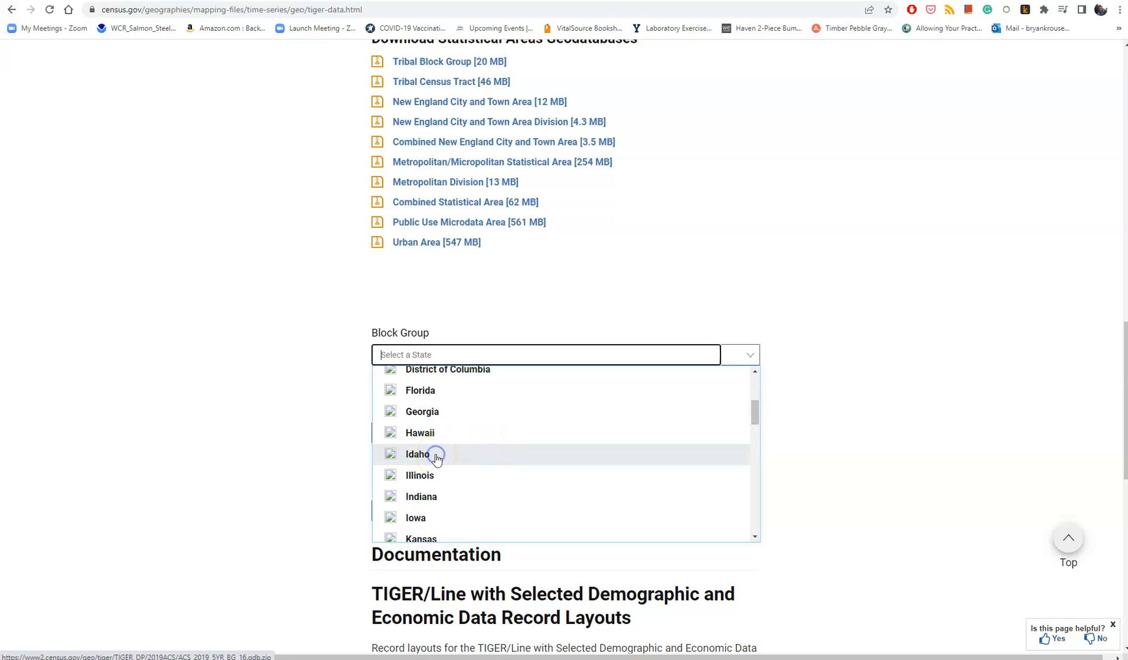
click(417, 454)
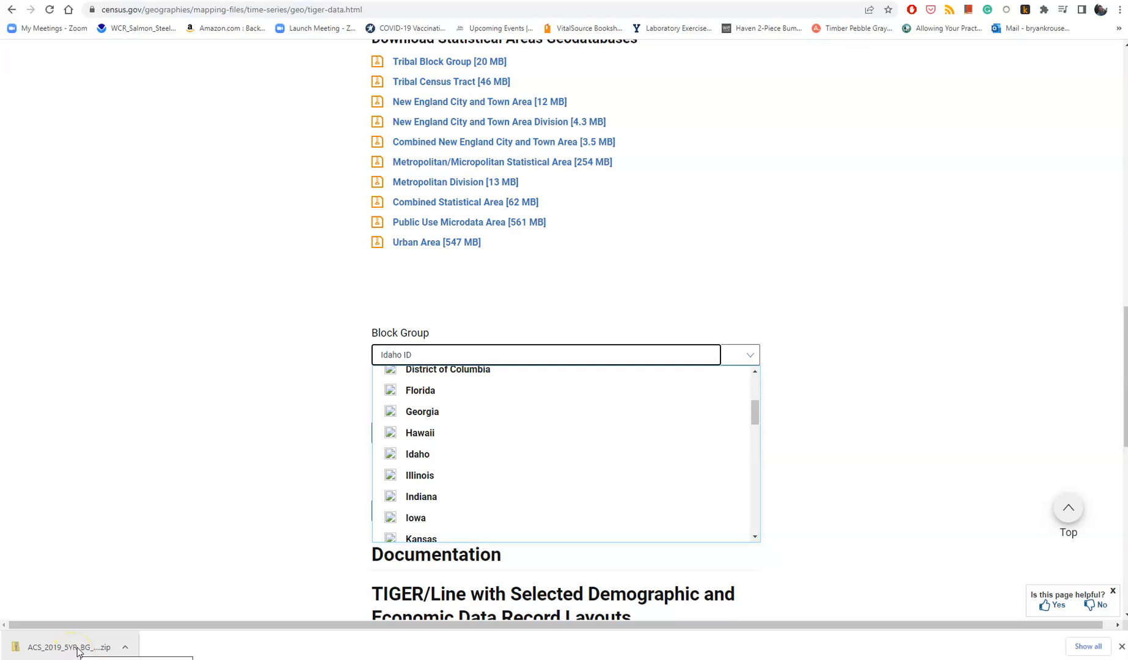
View the Idaho geodatabase folder inside the downloaded zip, then close that Explorer window.
click(72, 646)
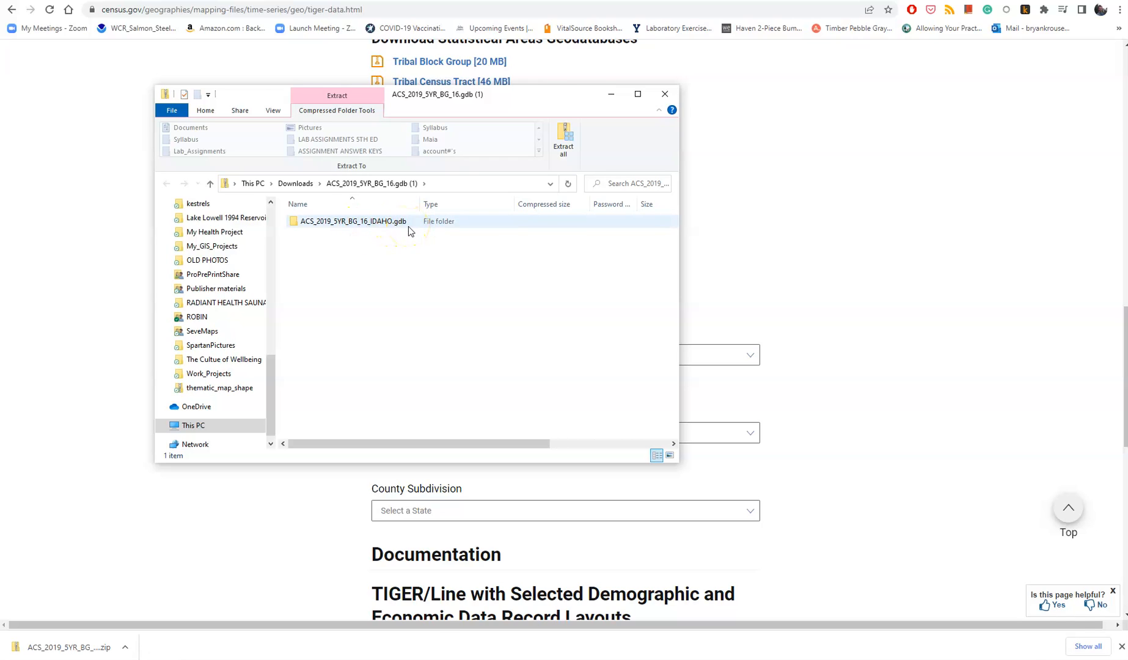
click(352, 221)
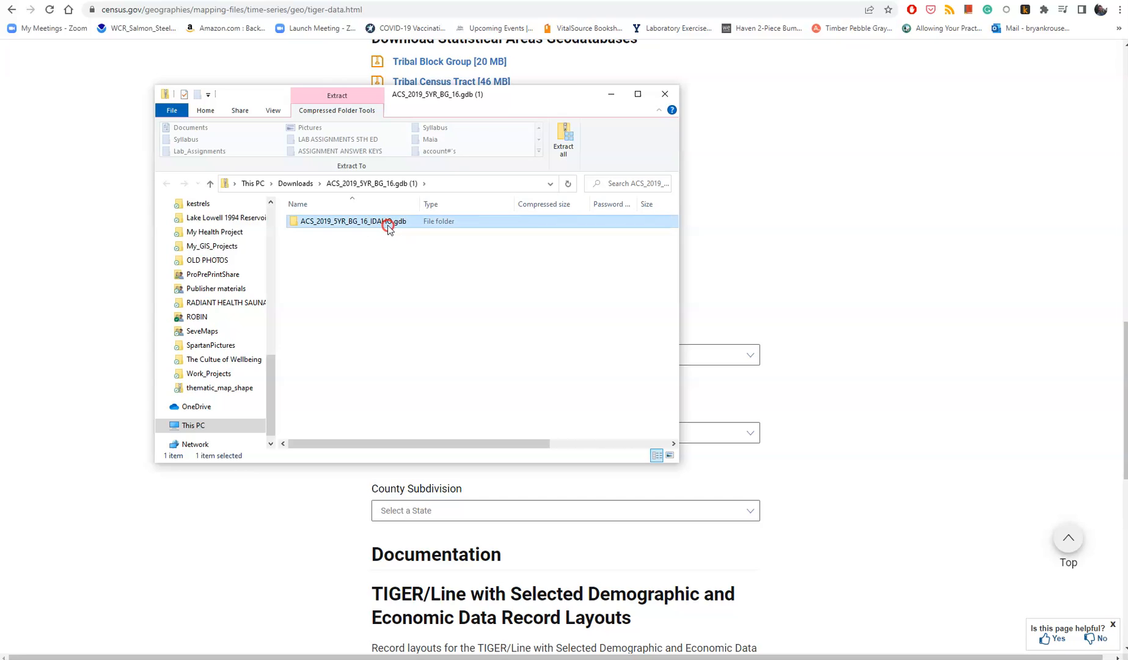
right_click(389, 221)
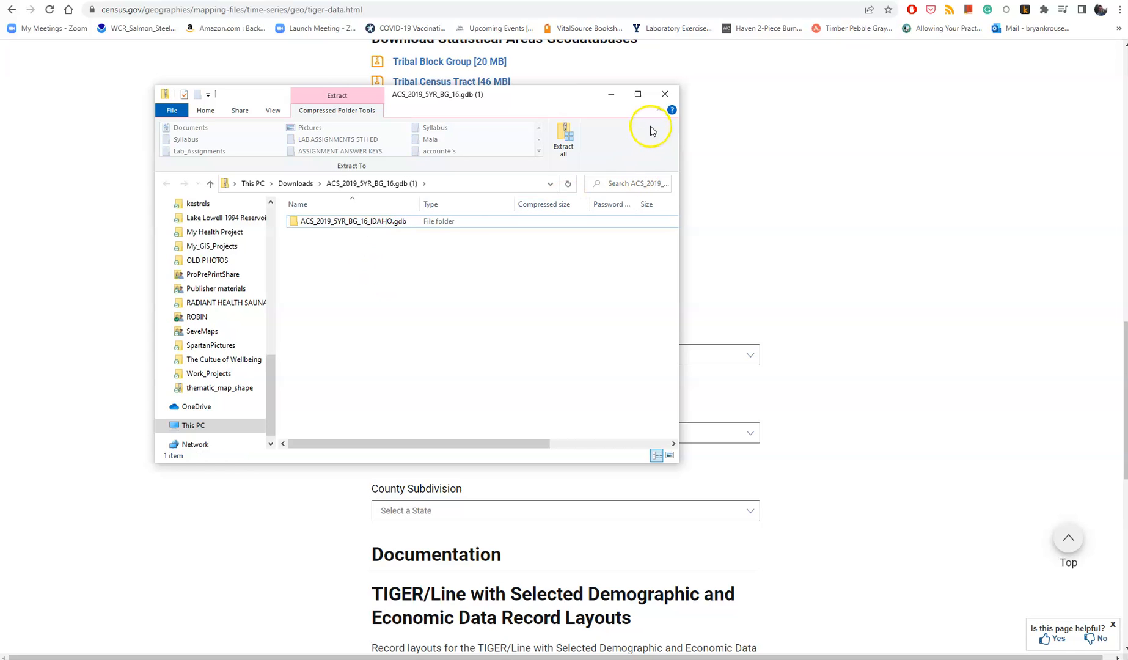
mouse_move(665, 94)
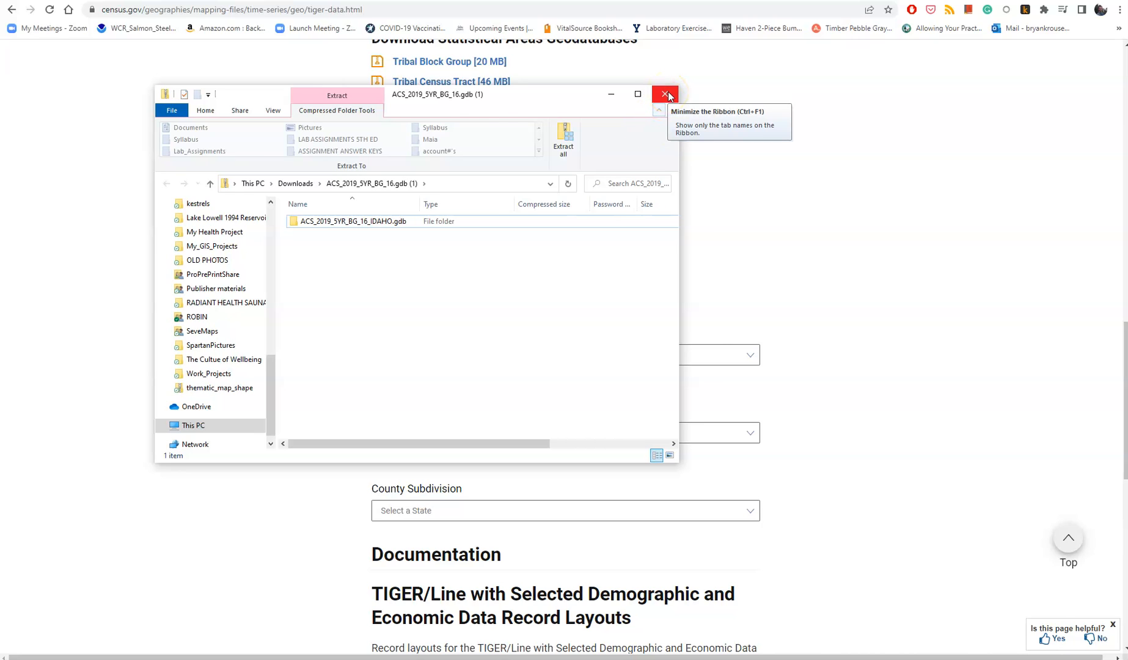
click(664, 94)
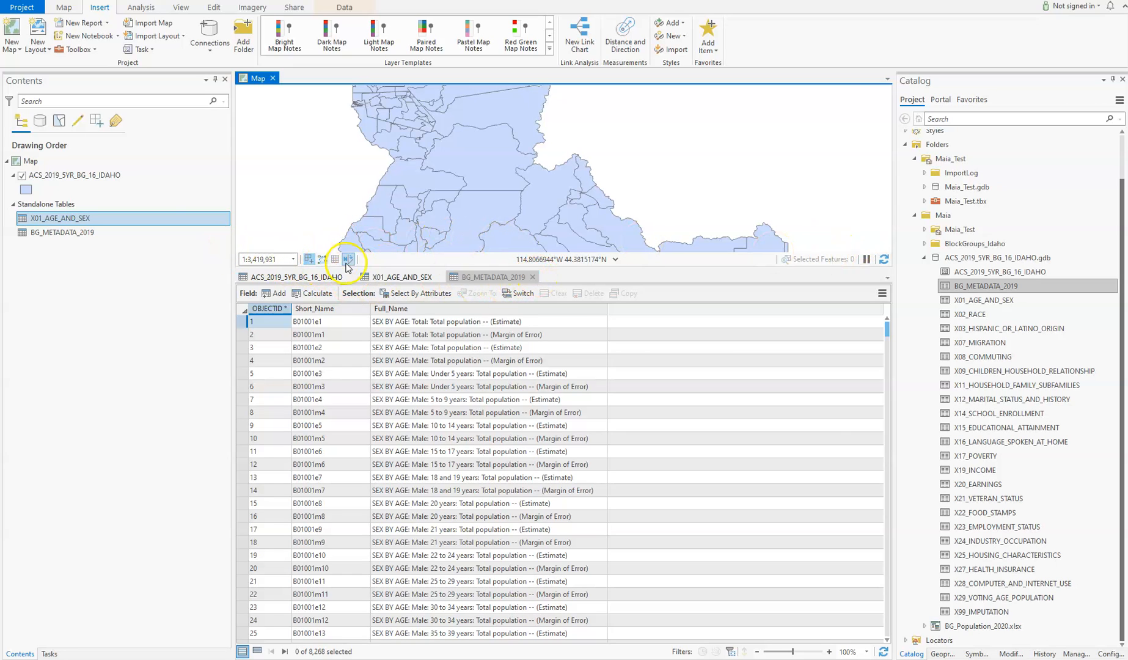
Remove X01_AGE_AND_SEX and BG_METADATA_2019 from the Contents pane via Remove.
right_click(60, 218)
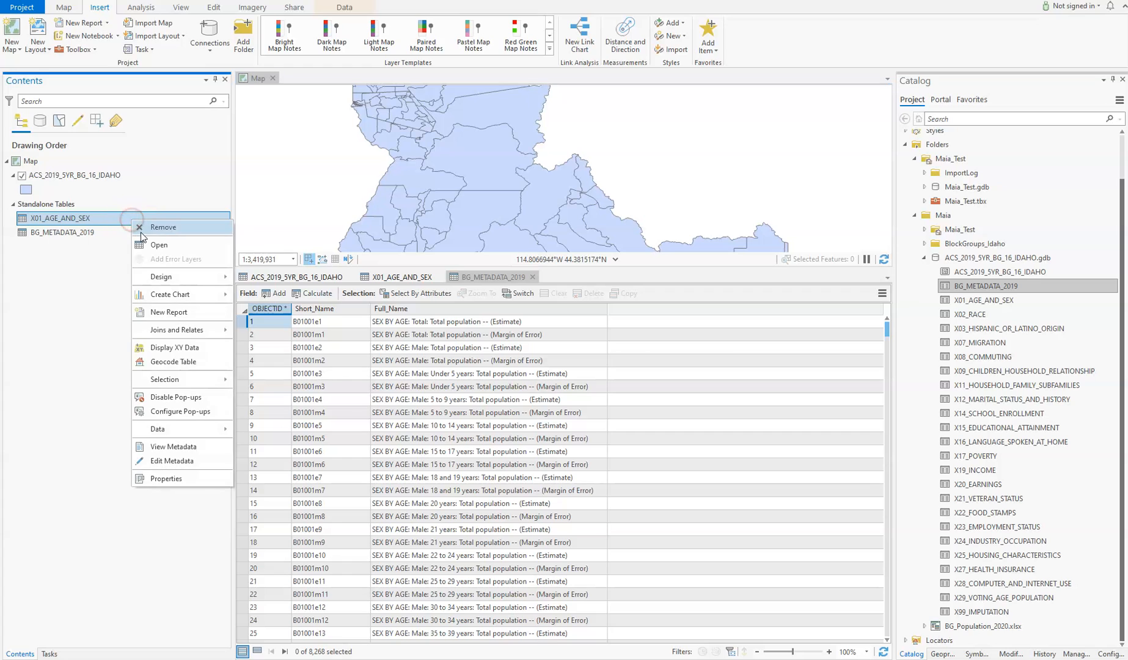
click(163, 227)
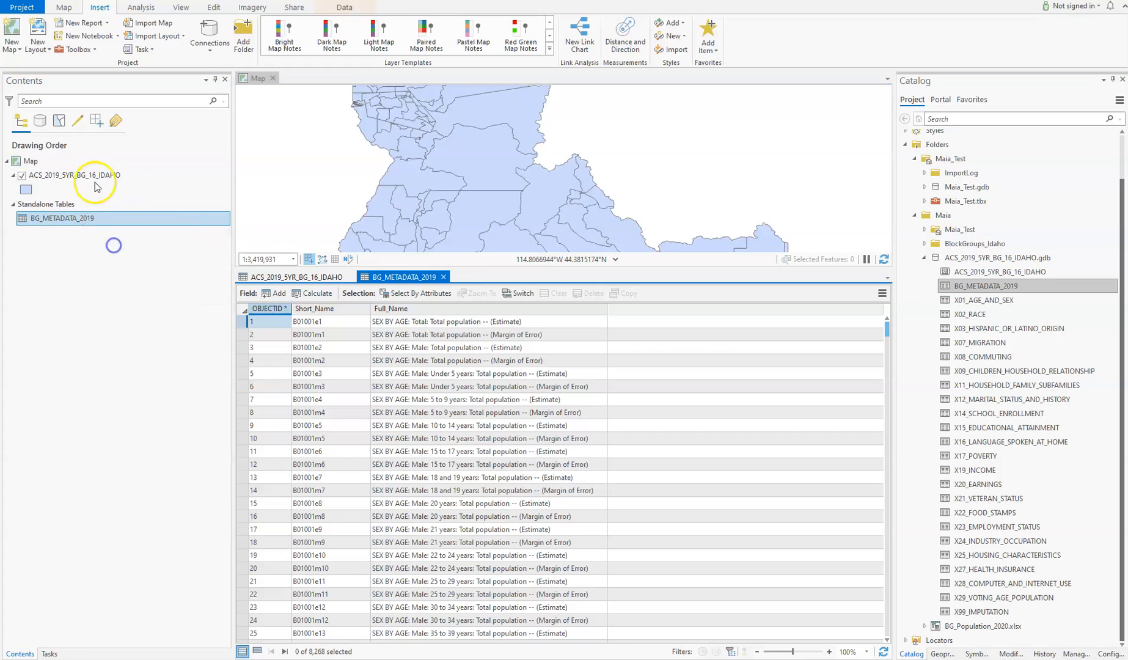
right_click(63, 217)
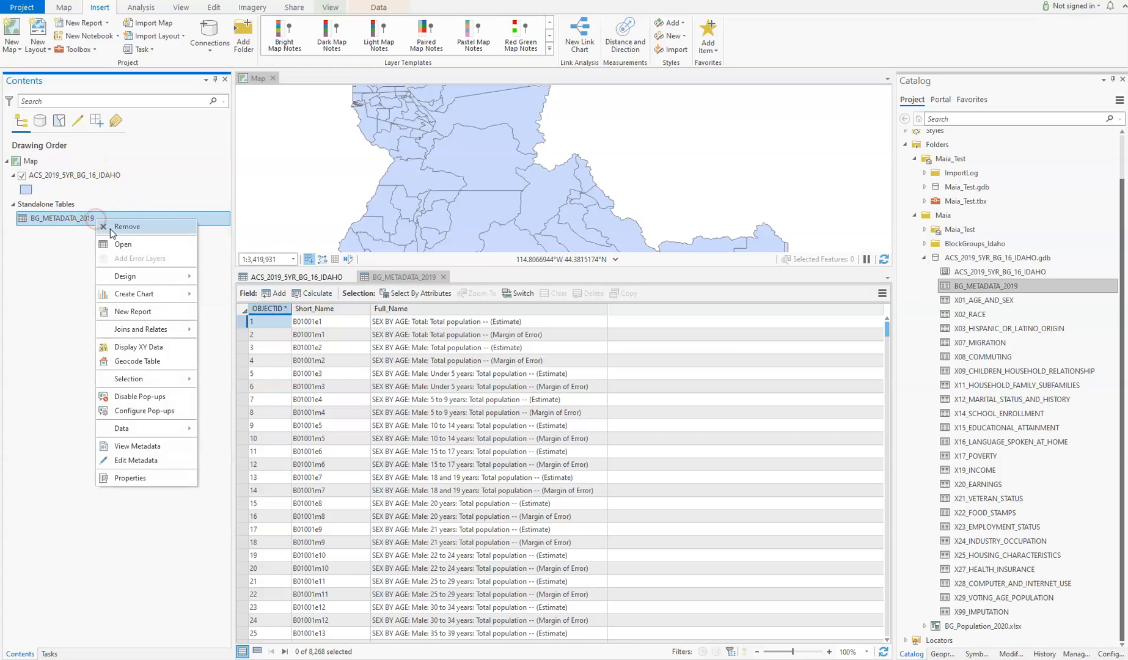
click(127, 226)
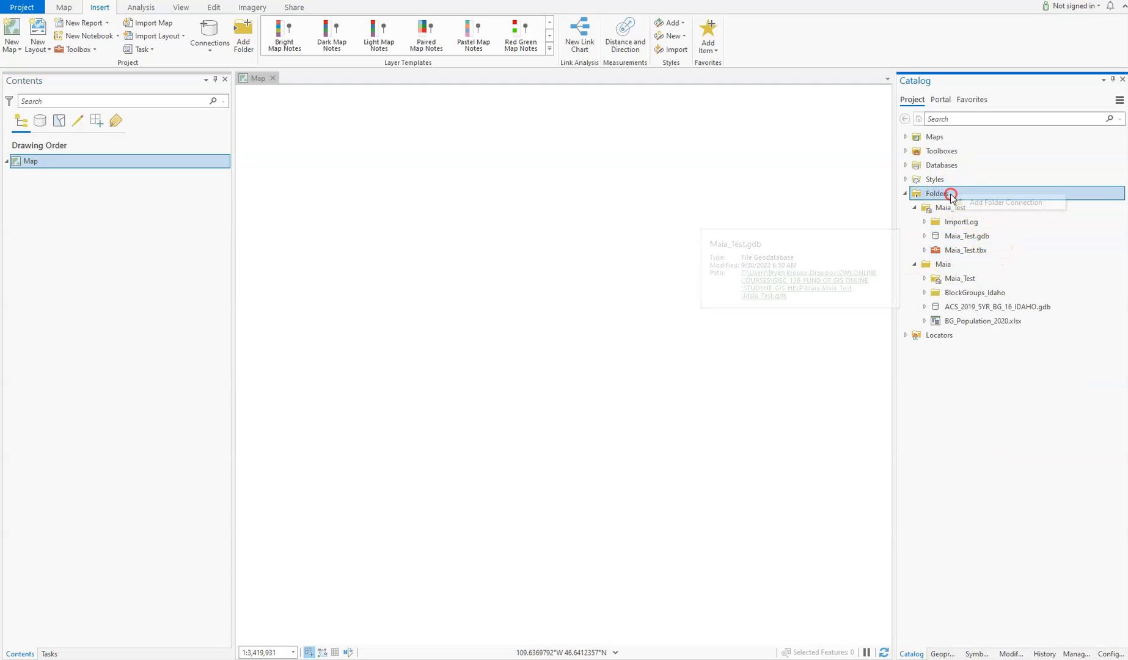
Add a folder connection to Maia and expand ACS_2019_5YR_BG_16_IDAHO.gdb in Catalog.
click(1005, 202)
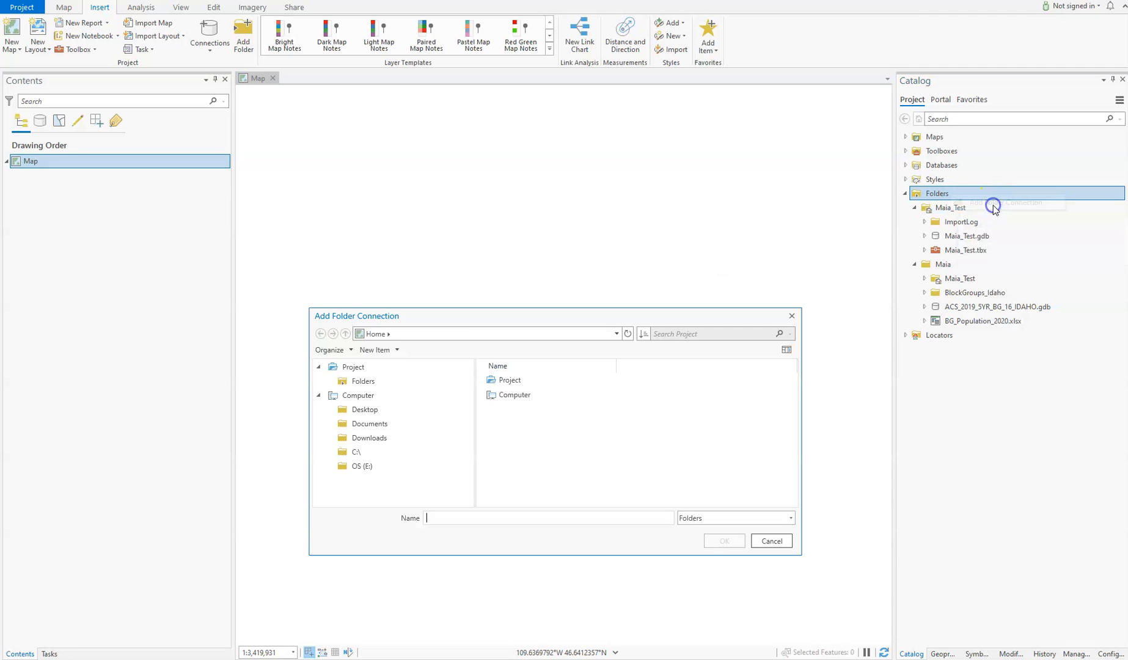
click(412, 333)
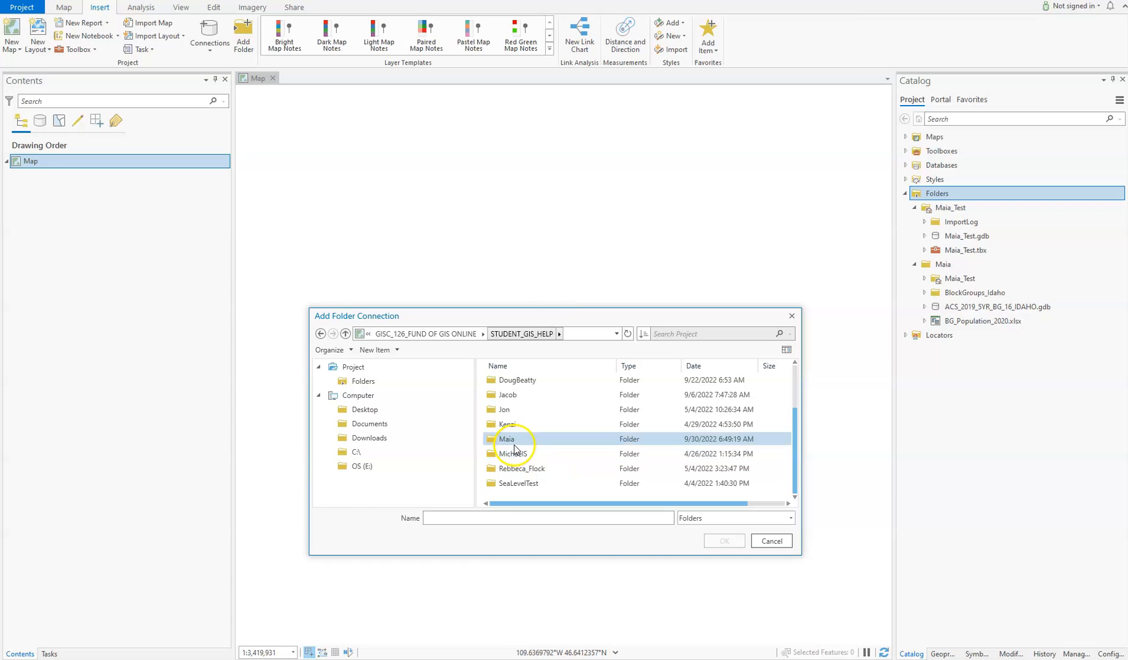
click(770, 540)
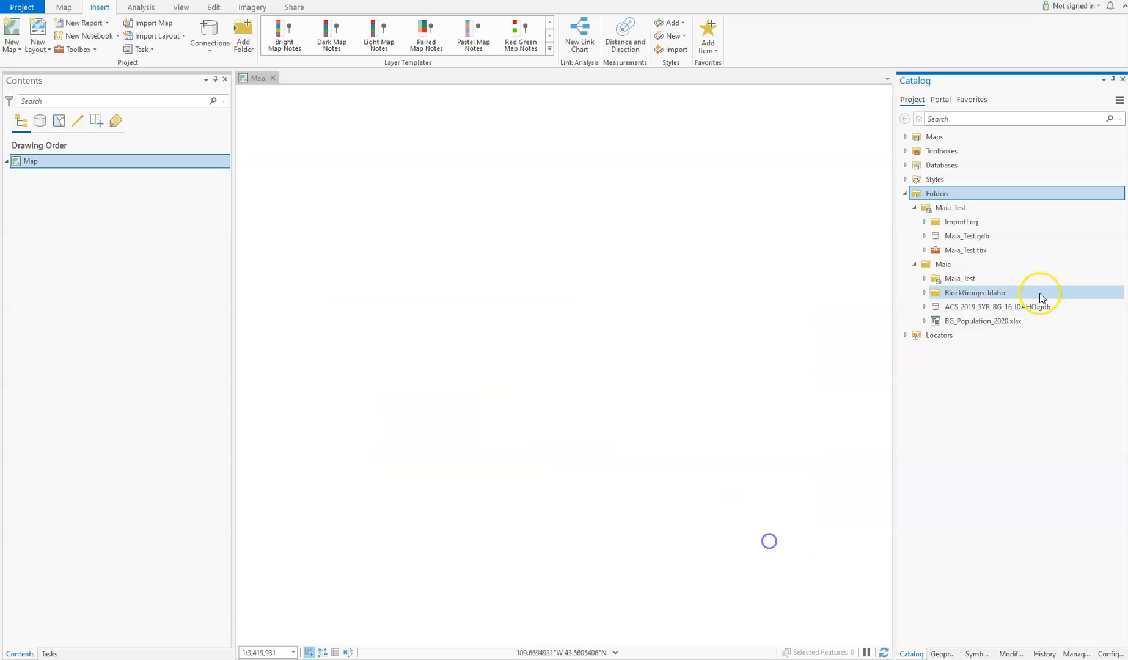
mouse_move(1055, 253)
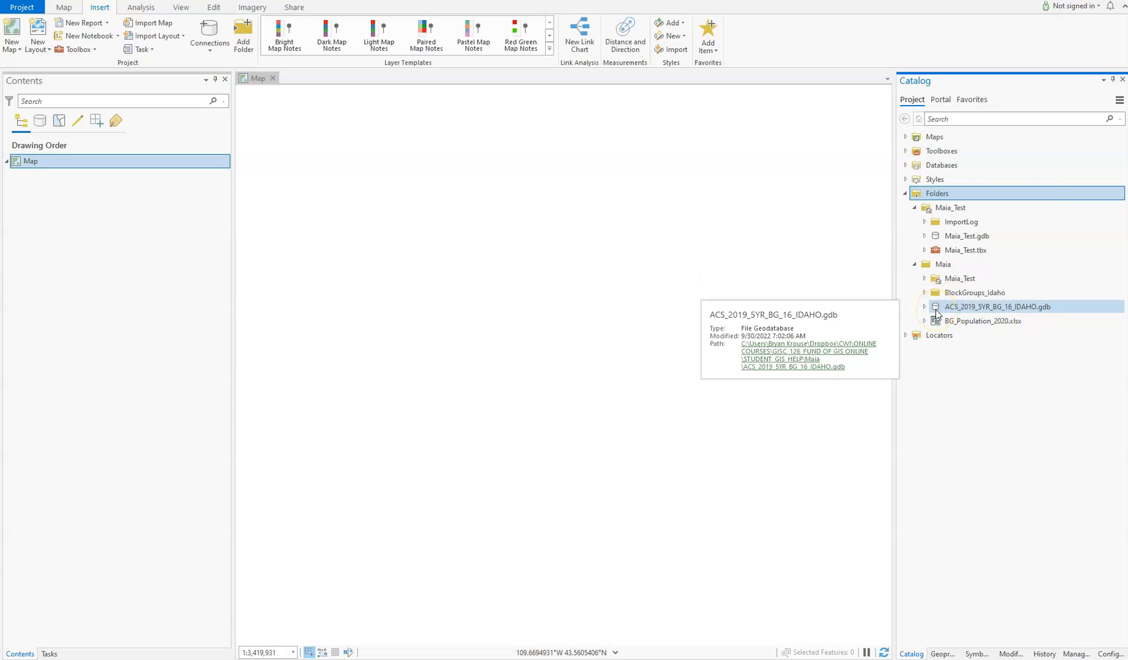
mouse_move(945, 314)
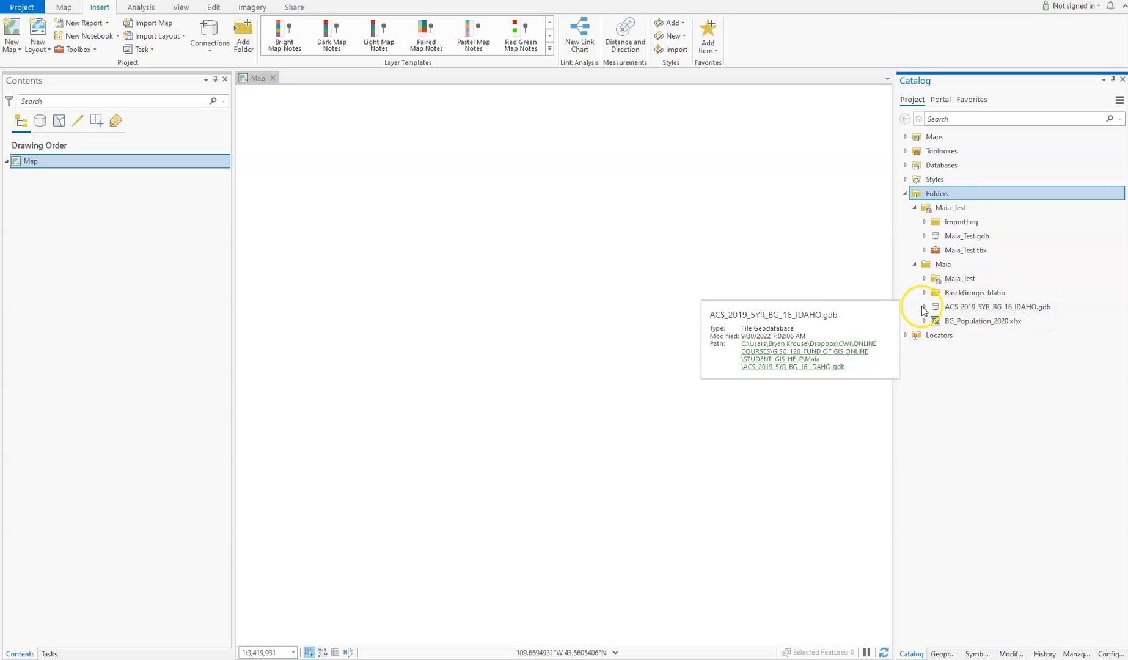
click(924, 307)
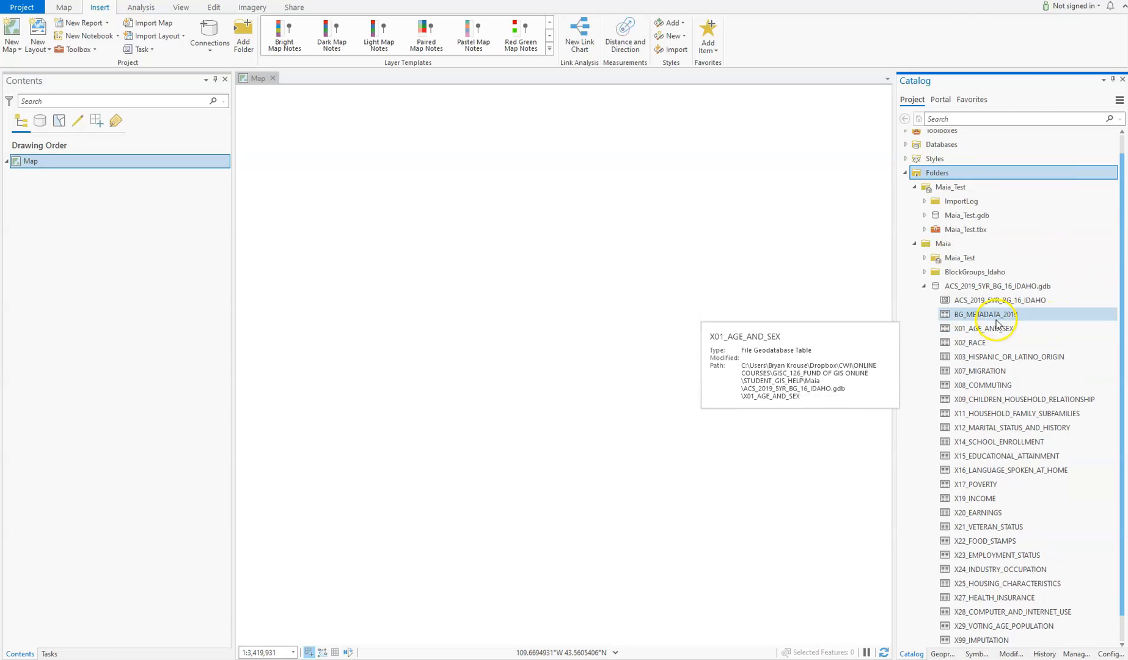
mouse_move(984, 314)
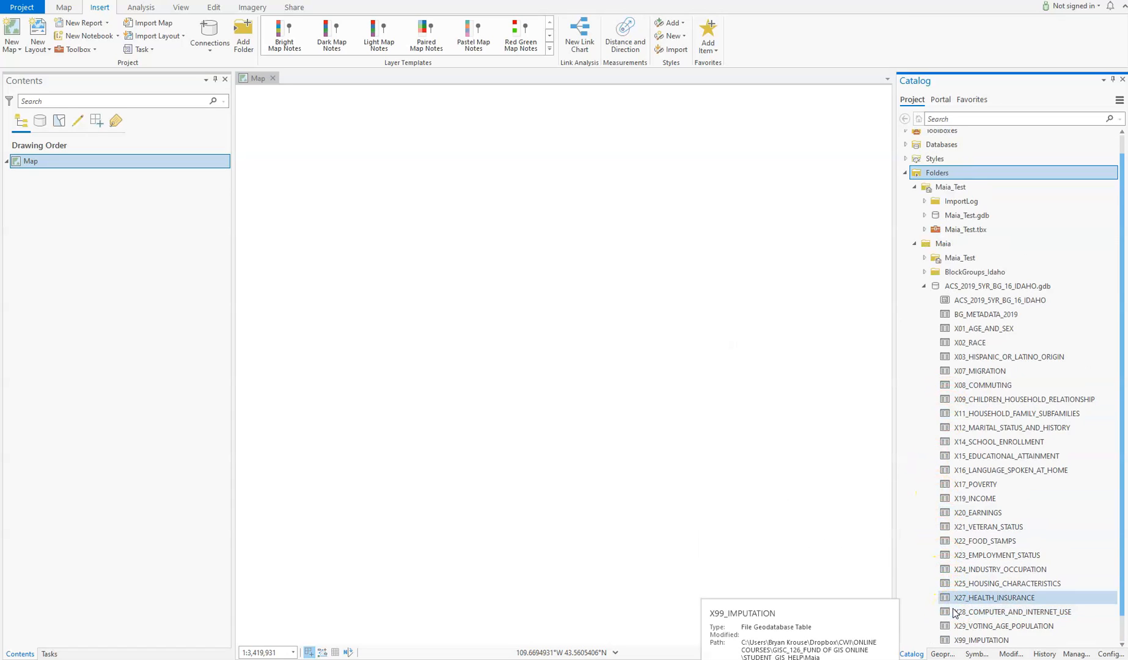
click(979, 342)
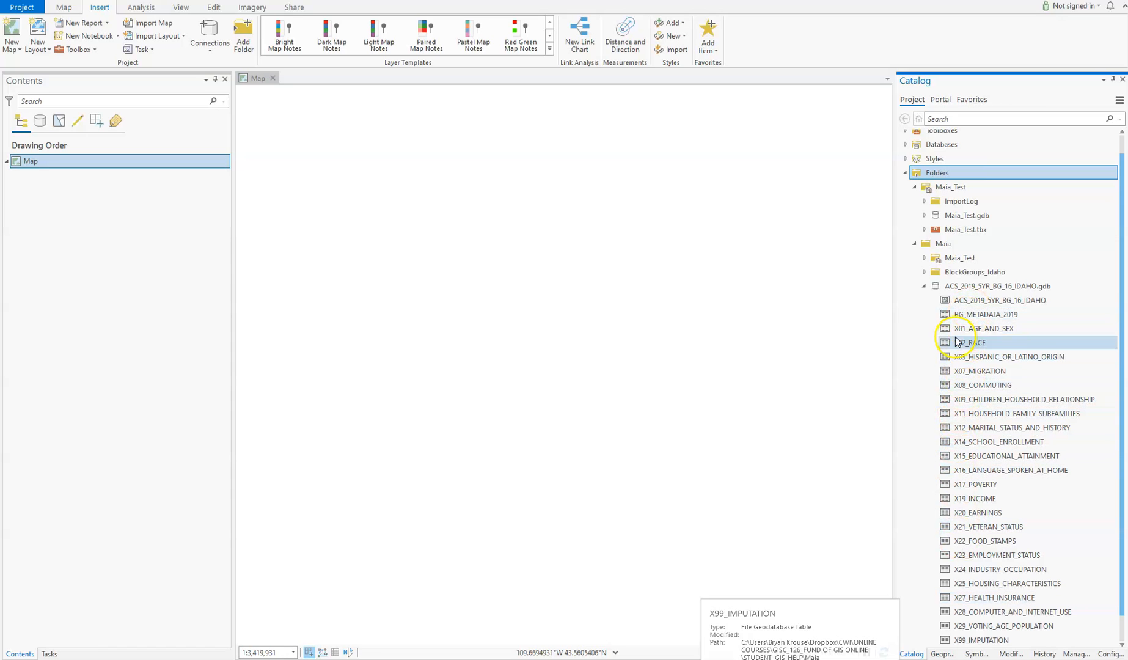
click(999, 301)
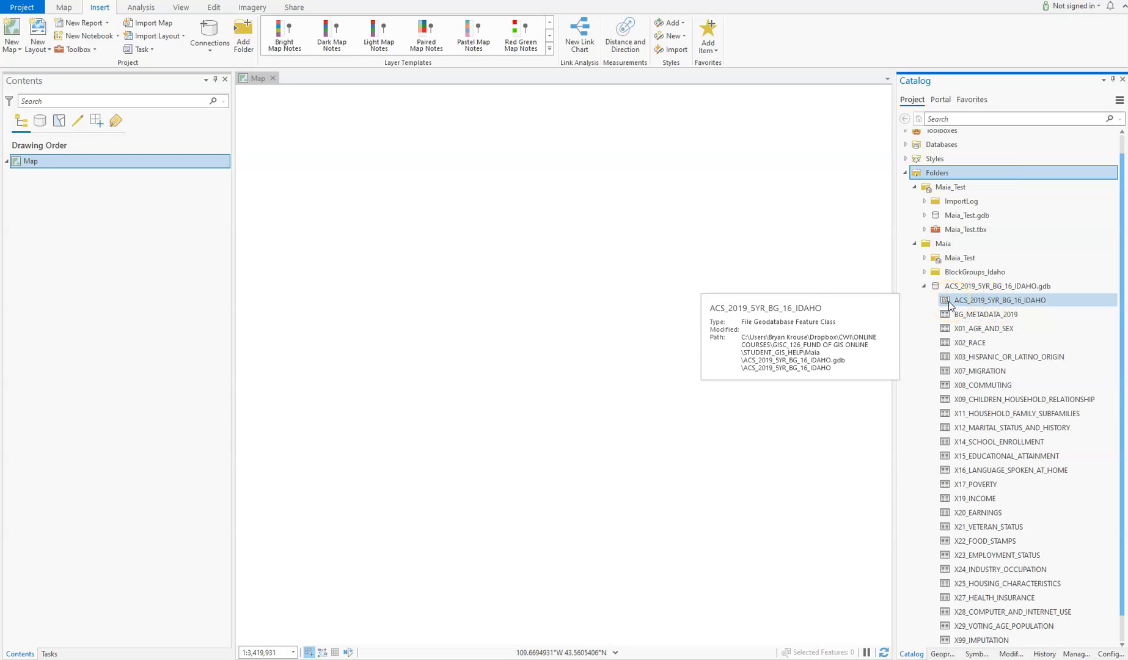
Add the ACS_2019_5YR_BG_16_IDAHO feature class from Catalog to the map.
double_click(999, 299)
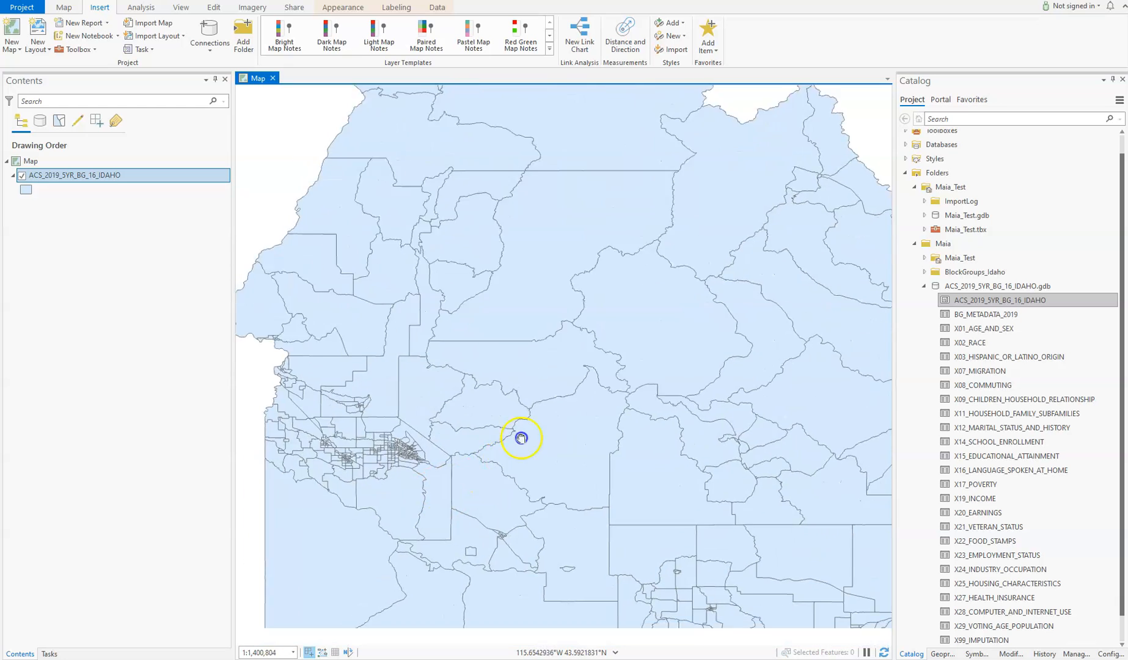
Show the ACS_2019_5YR_BG_16_IDAHO attribute table and browse its 963 block group records.
right_click(74, 175)
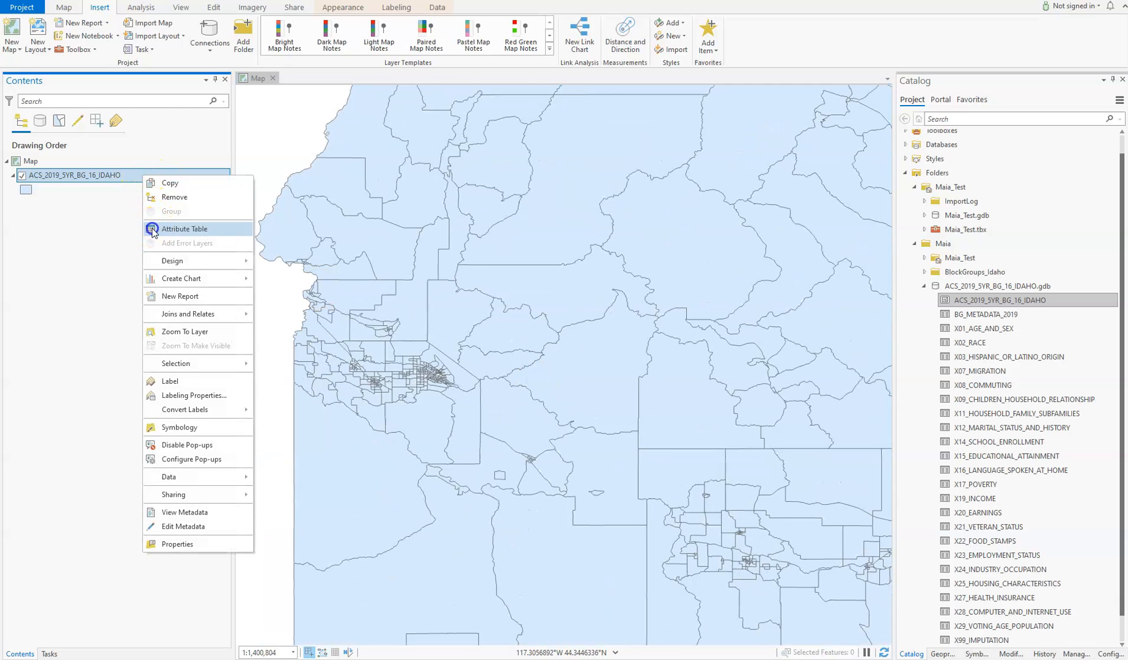
click(185, 228)
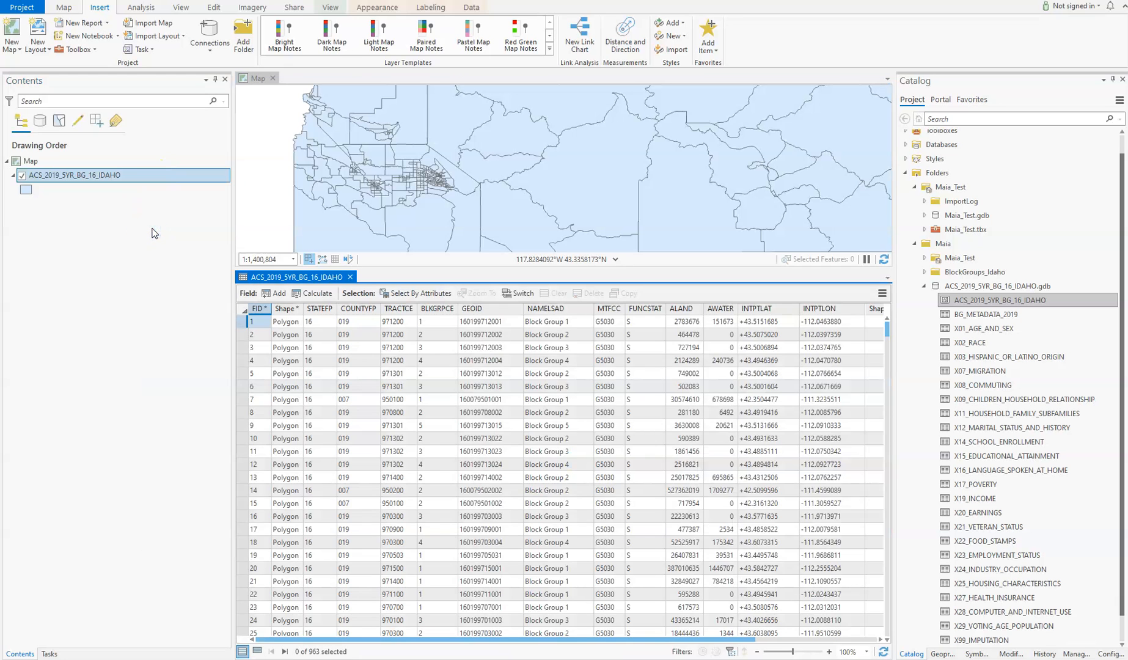
mouse_move(370, 310)
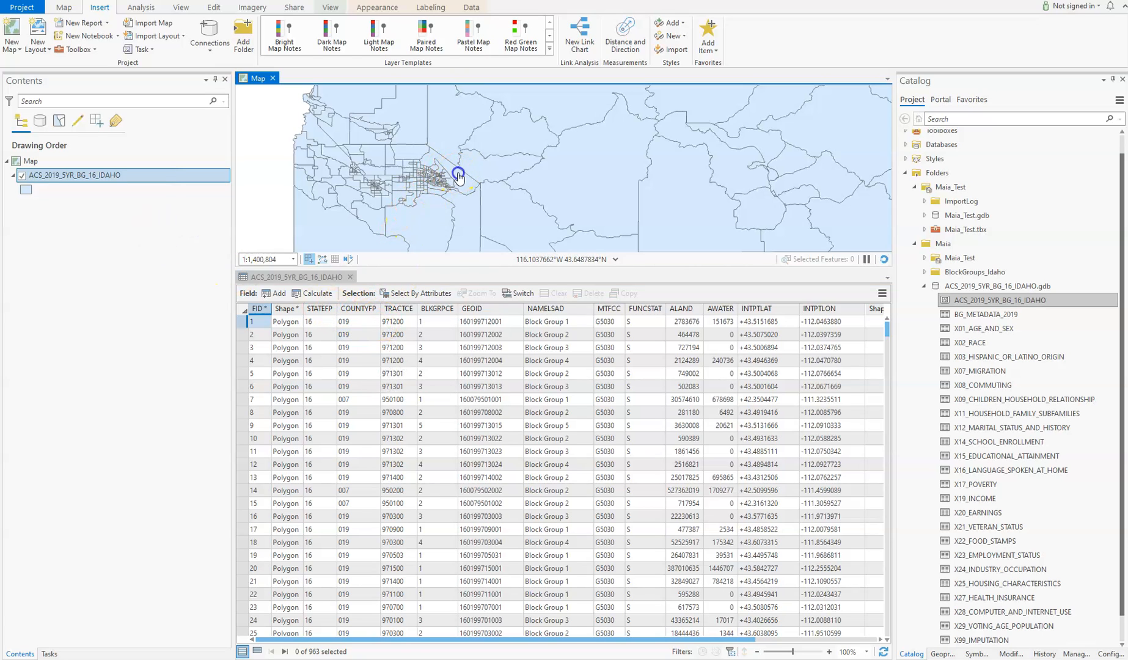
click(459, 176)
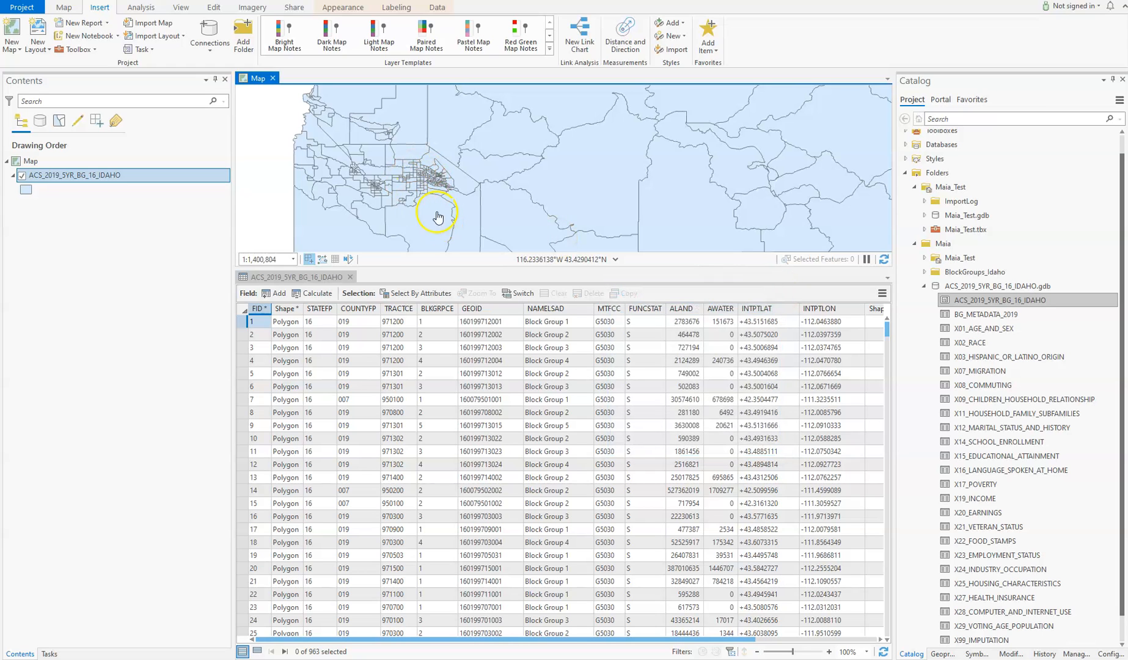
mouse_move(359, 309)
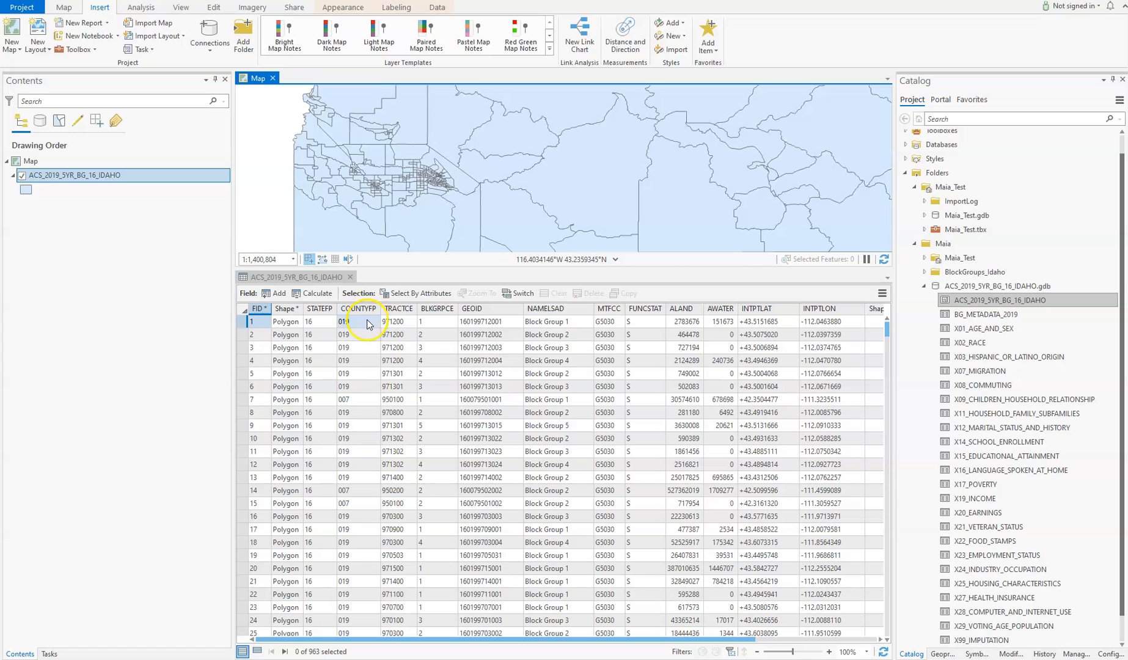
scroll(down, 3)
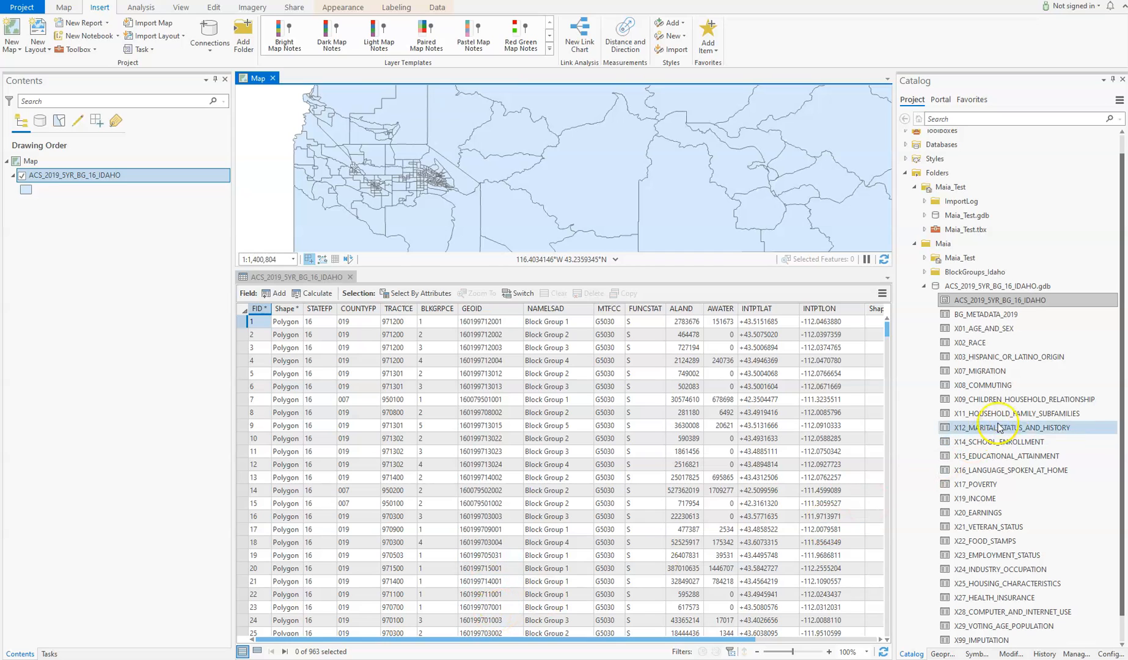
mouse_move(1029, 342)
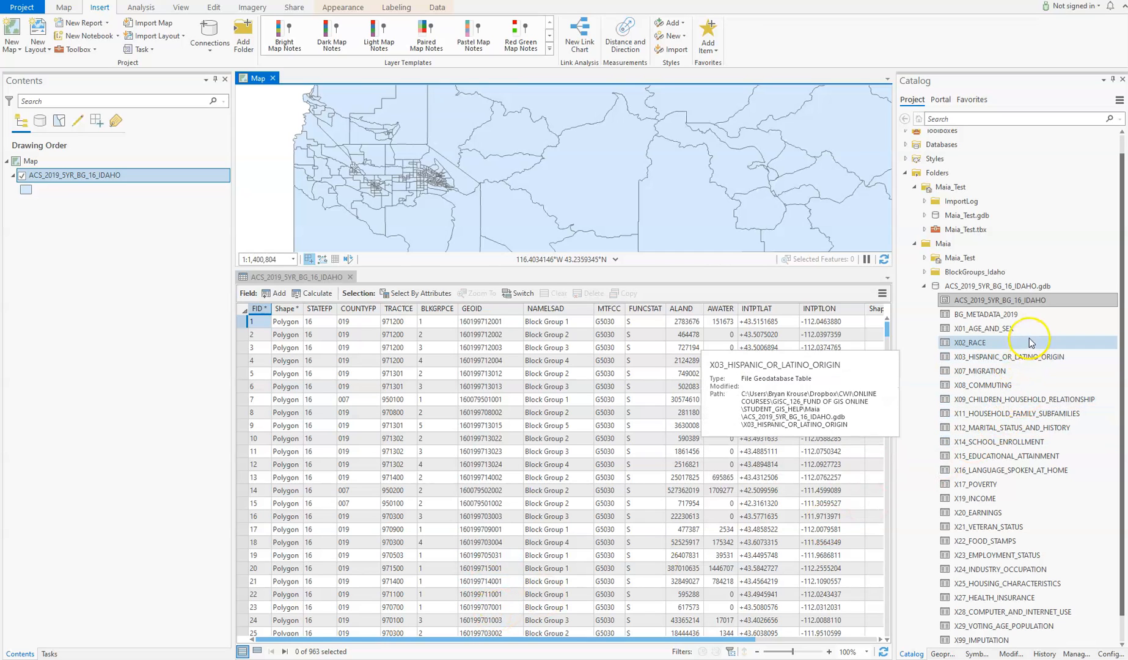
mouse_move(984, 328)
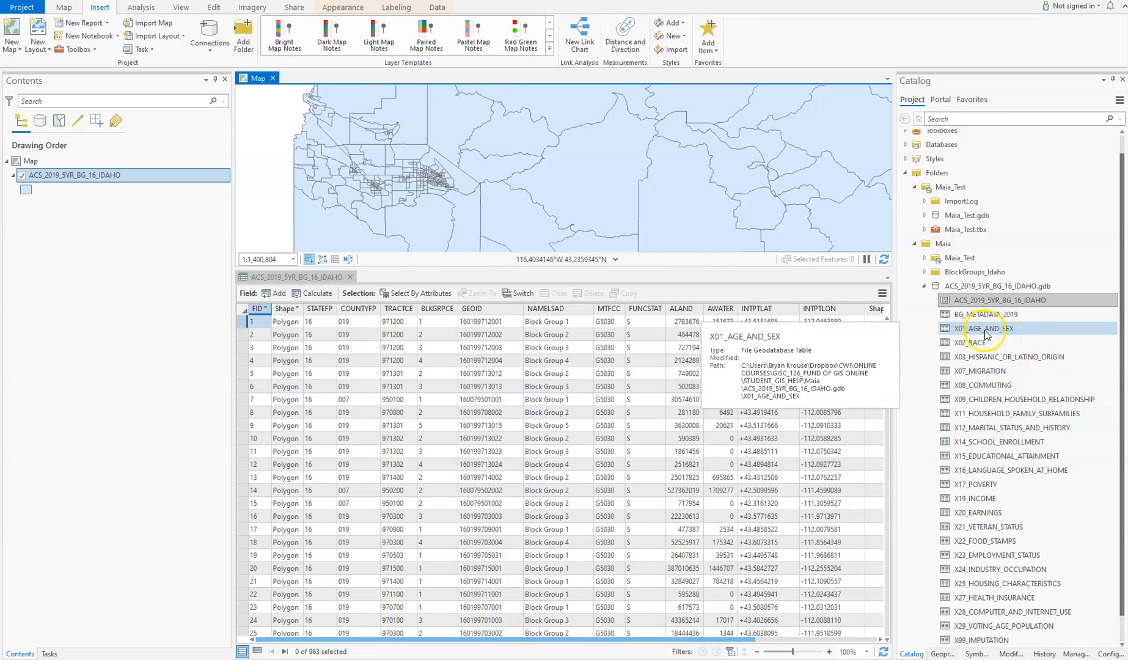
Add X01_AGE_AND_SEX from Catalog and show its GEOID and B01001 estimate columns.
double_click(984, 328)
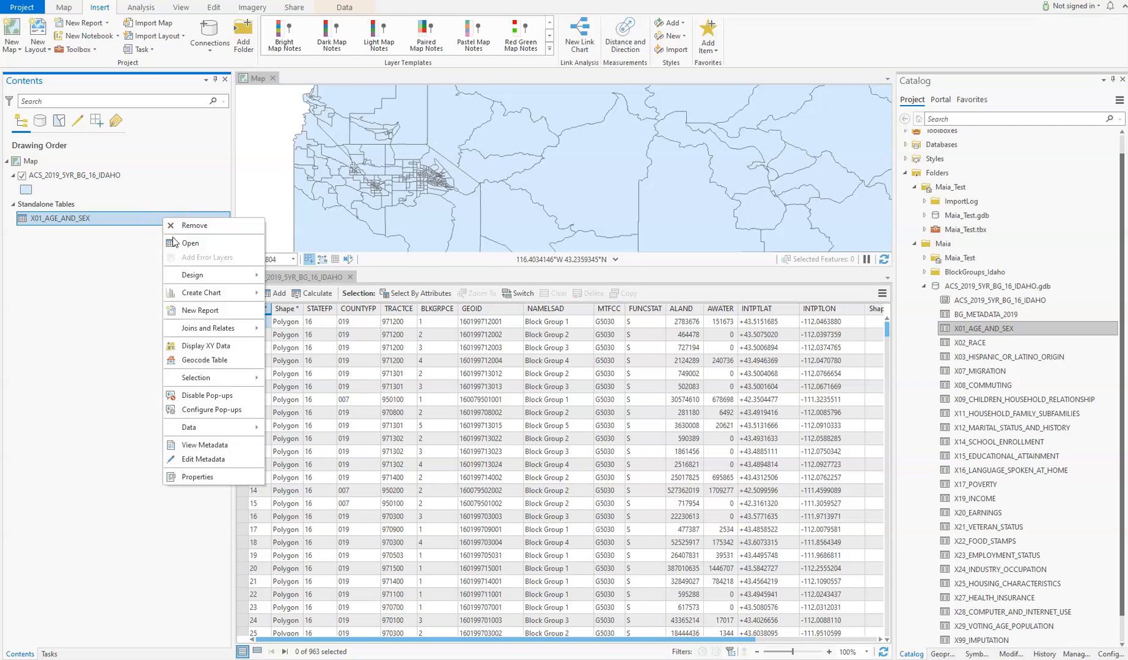
click(189, 242)
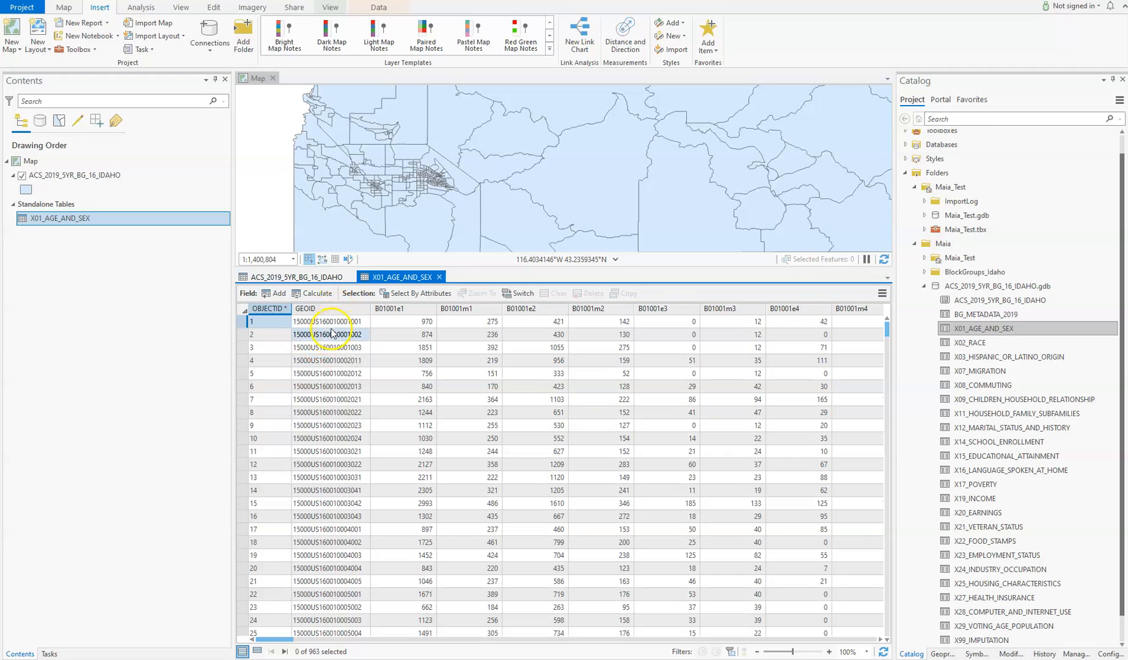
Compare the block group table's GEOID_Data field with X01_AGE_AND_SEX's GEOID and B01001 columns.
click(291, 278)
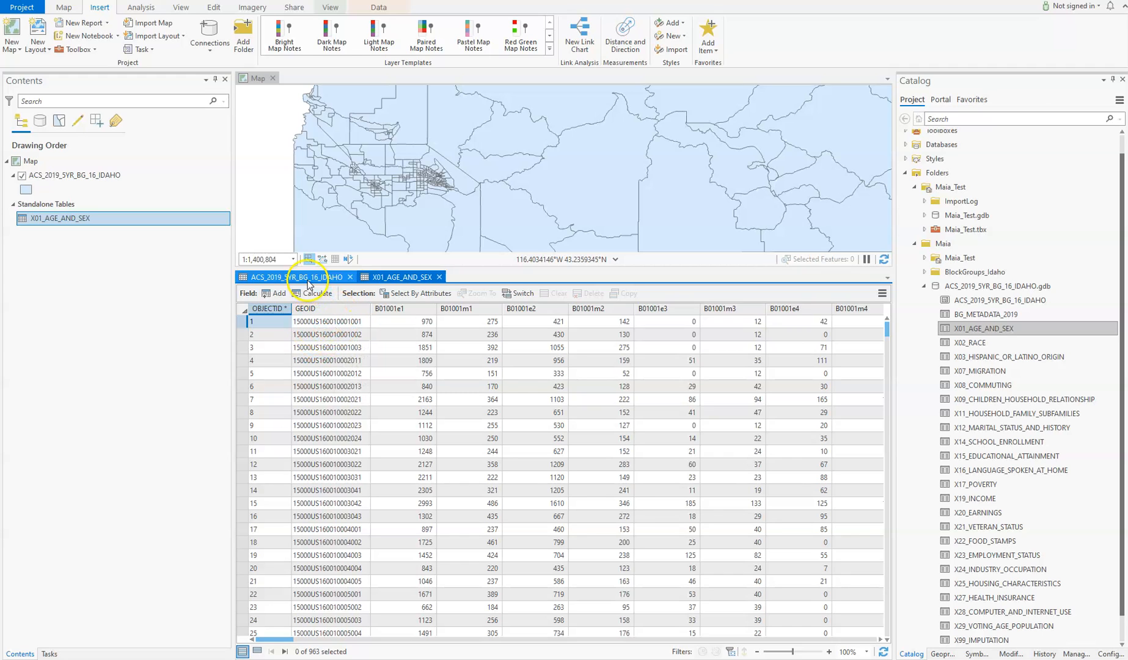
click(287, 276)
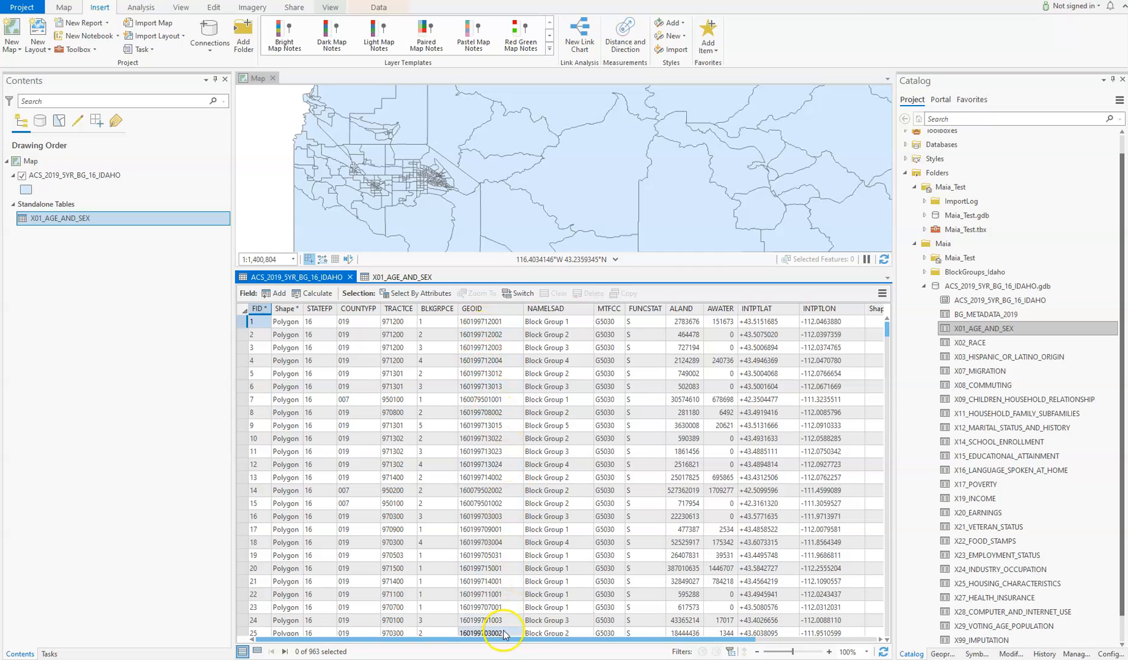
scroll(right, 3)
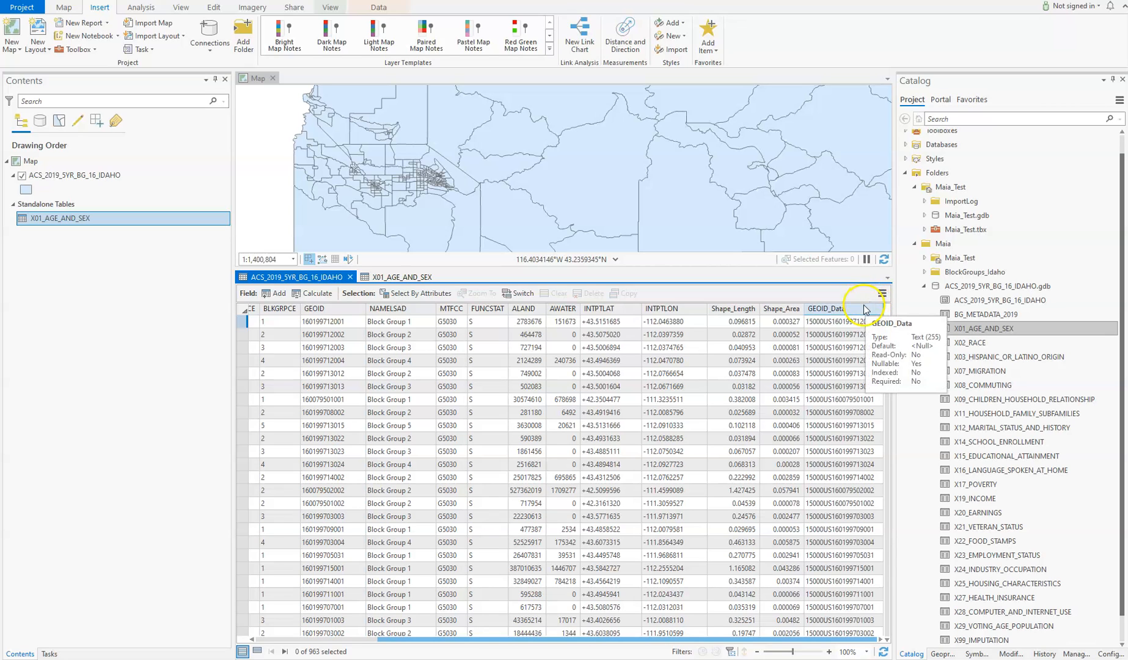
click(841, 321)
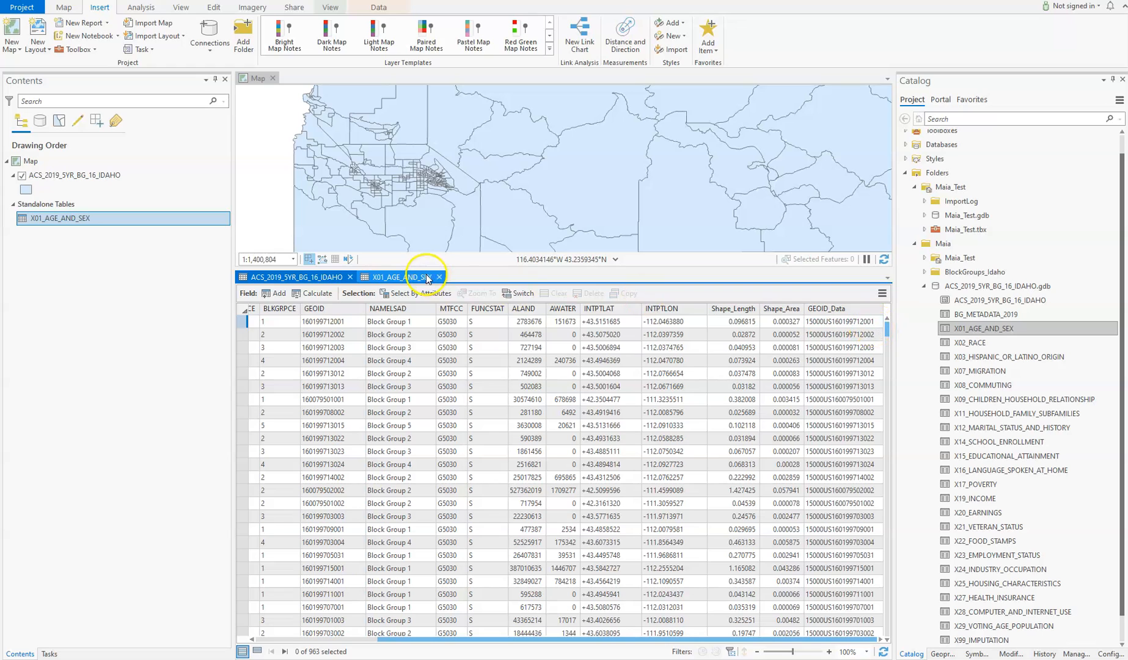
click(394, 278)
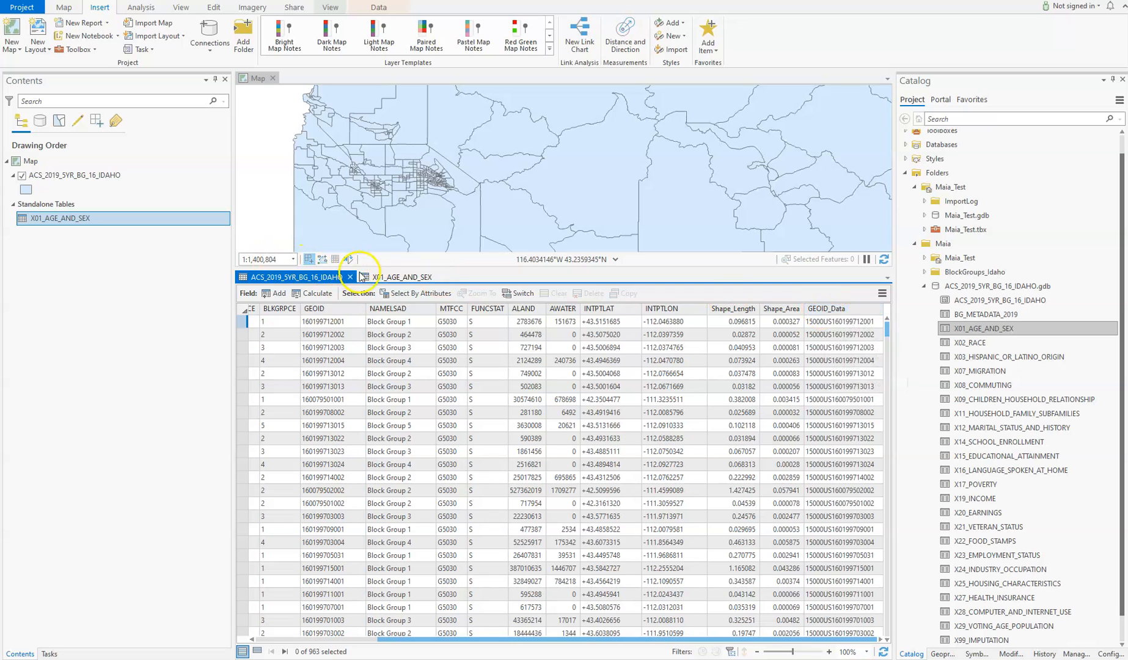
click(401, 277)
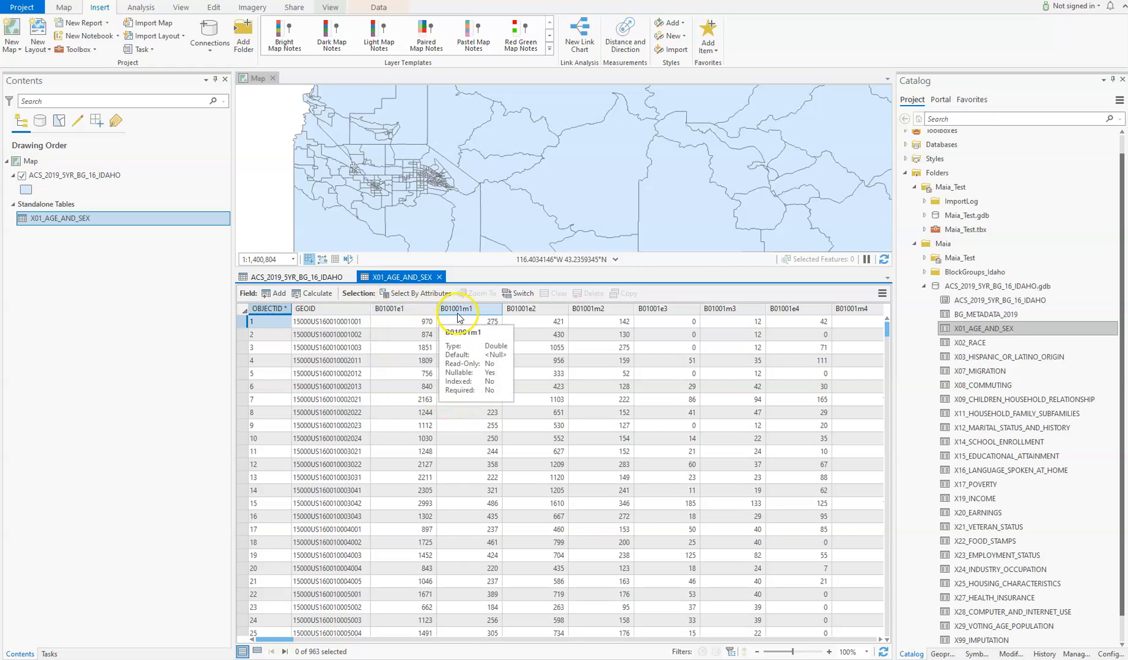
mouse_move(591, 308)
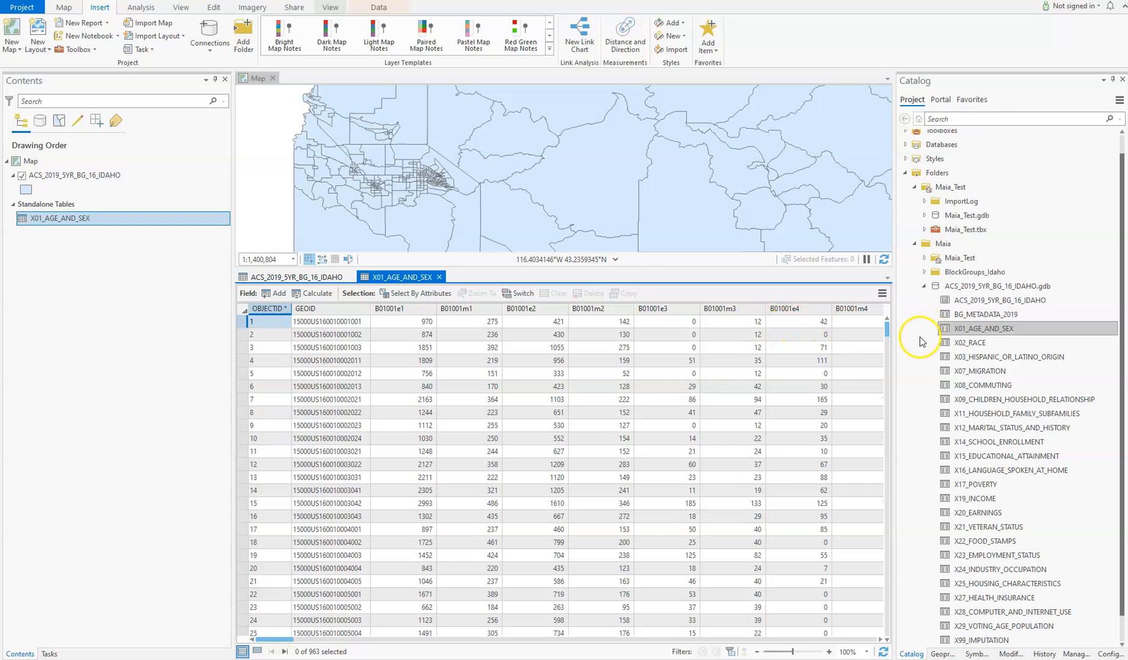
mouse_move(993, 314)
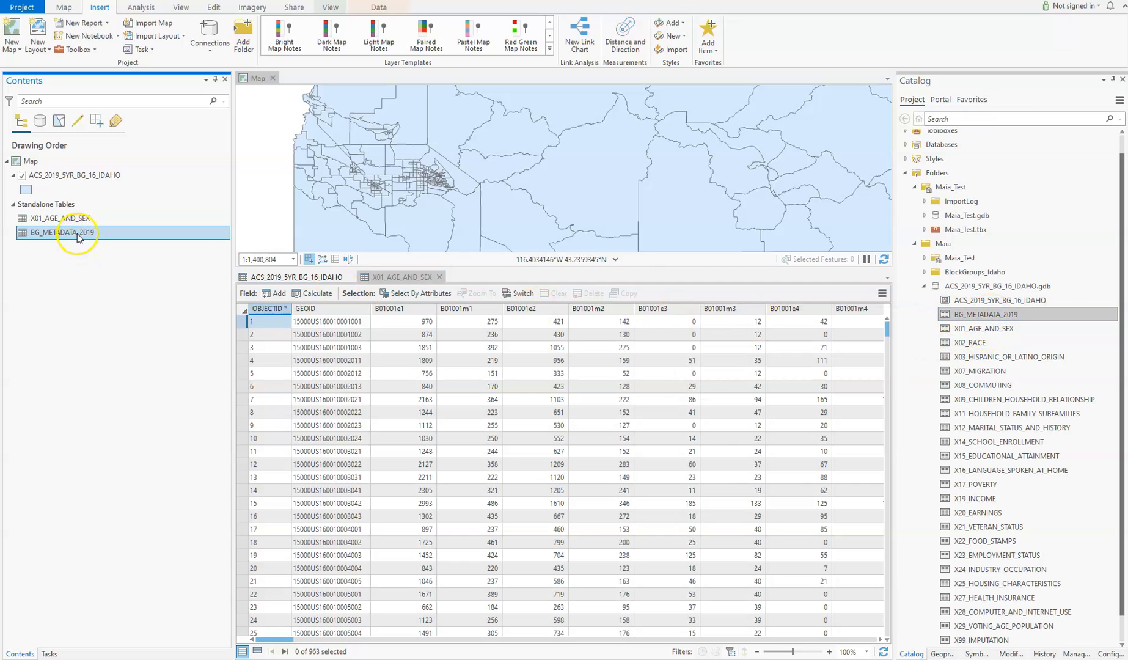
Open the BG_METADATA_2019 table and widen its Full_Name column so descriptions are readable.
right_click(61, 232)
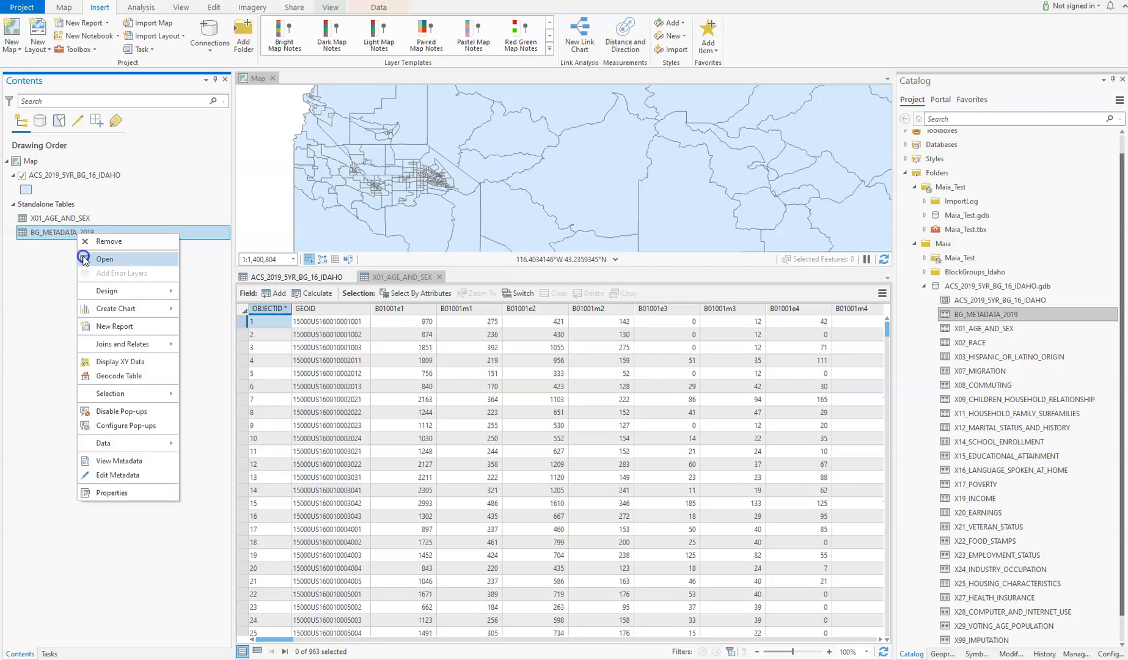
click(104, 257)
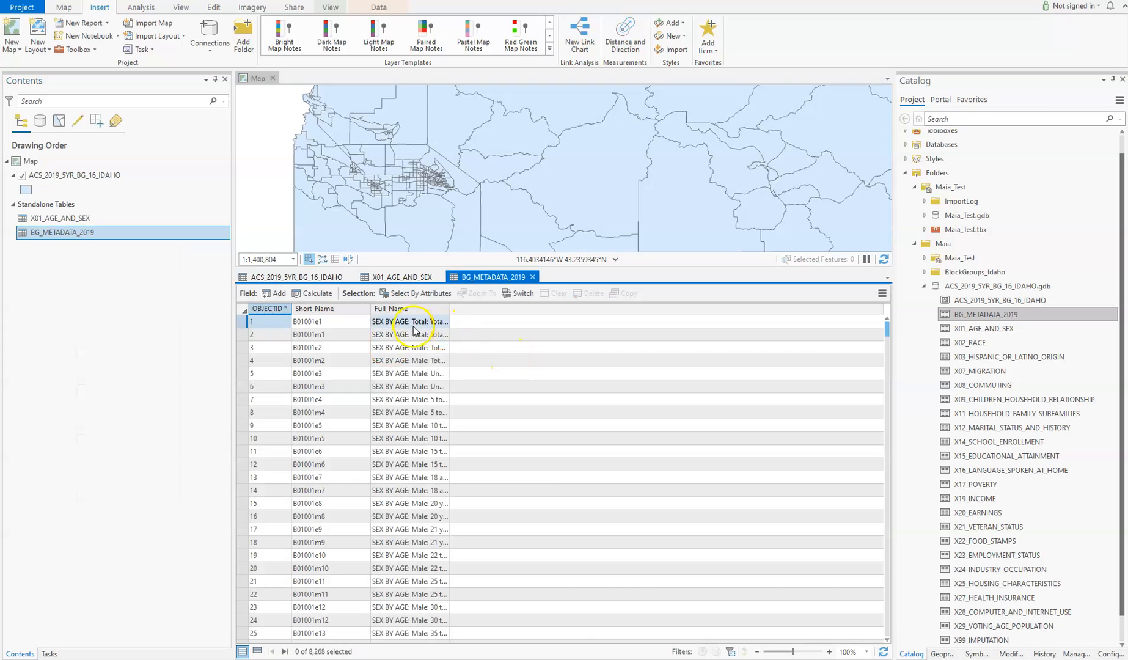
drag(450, 309, 530, 309)
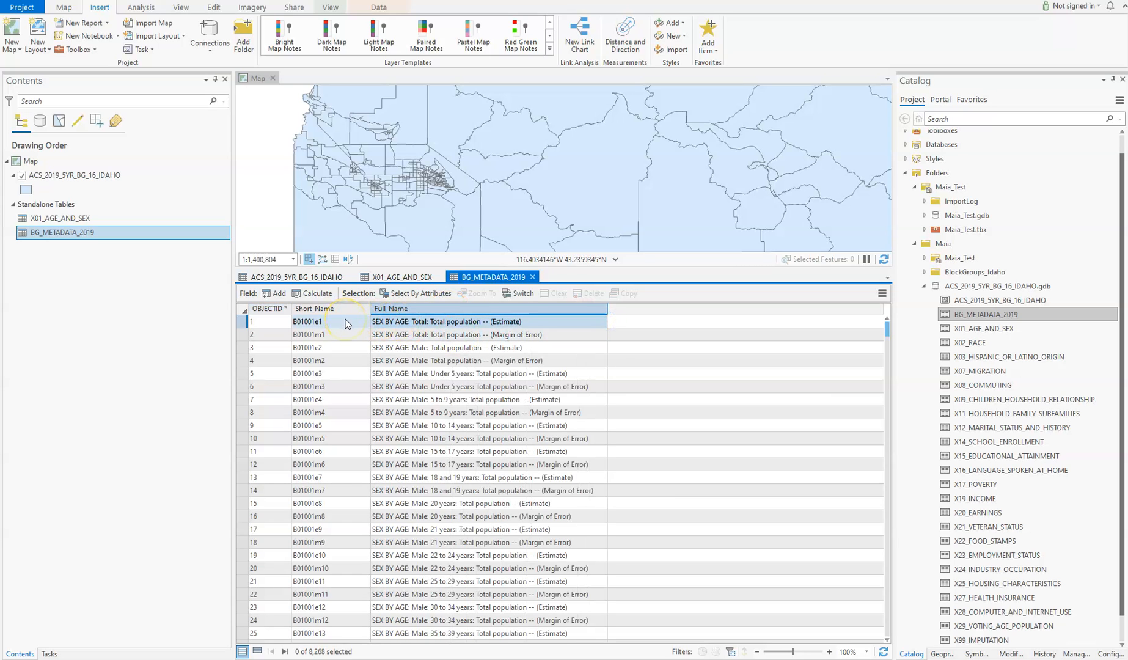
Compare BG_METADATA_2019 B01001 sex-by-age descriptions against X01_AGE_AND_SEX, ending on X01_AGE_AND_SEX.
click(397, 278)
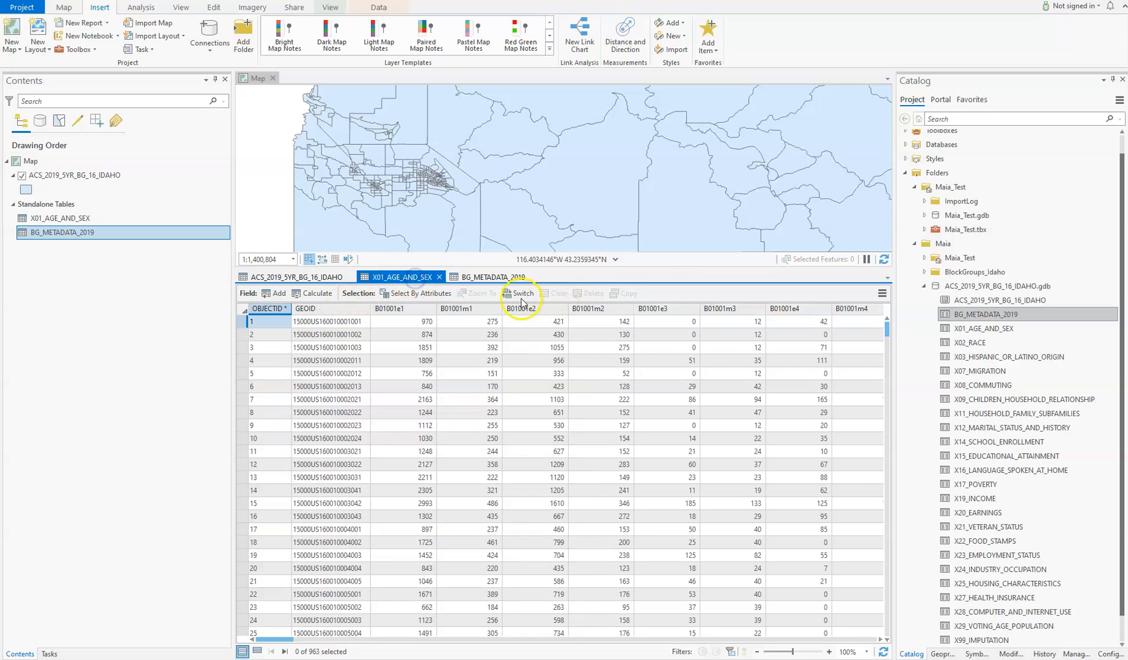
click(491, 276)
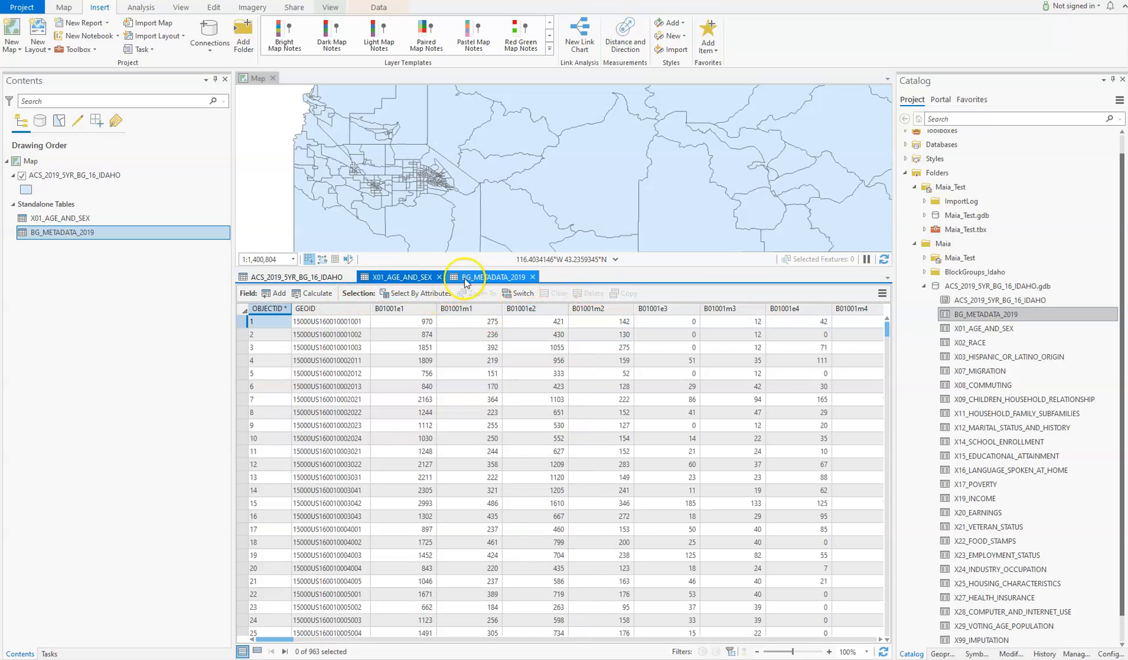
click(489, 278)
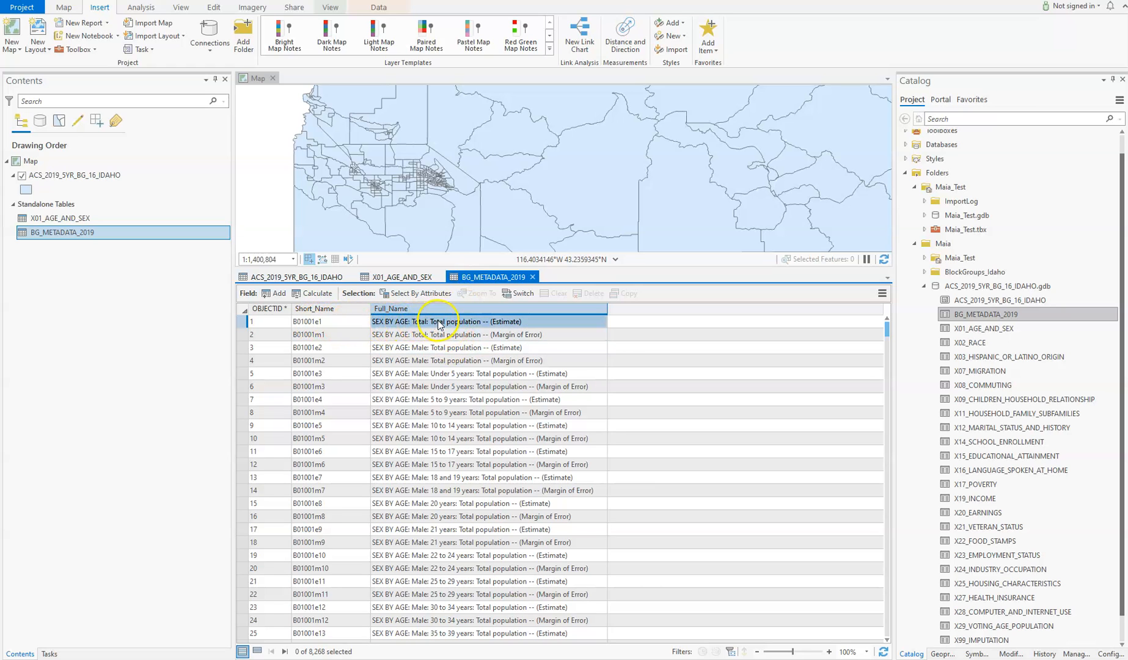
scroll(down, 3)
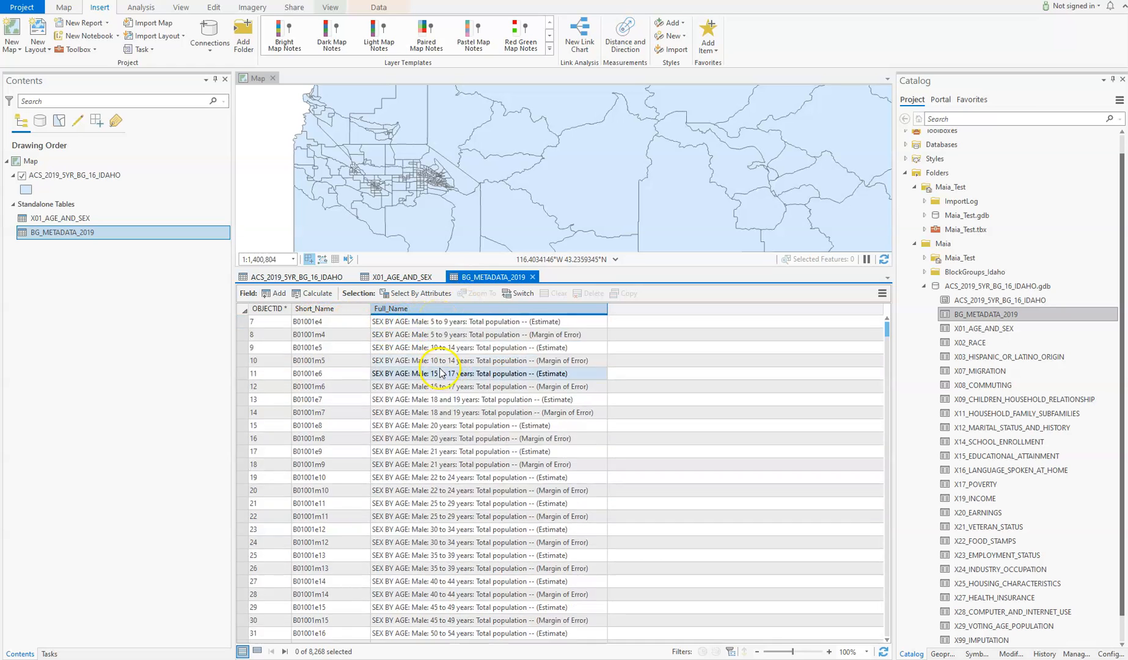
scroll(down, 3)
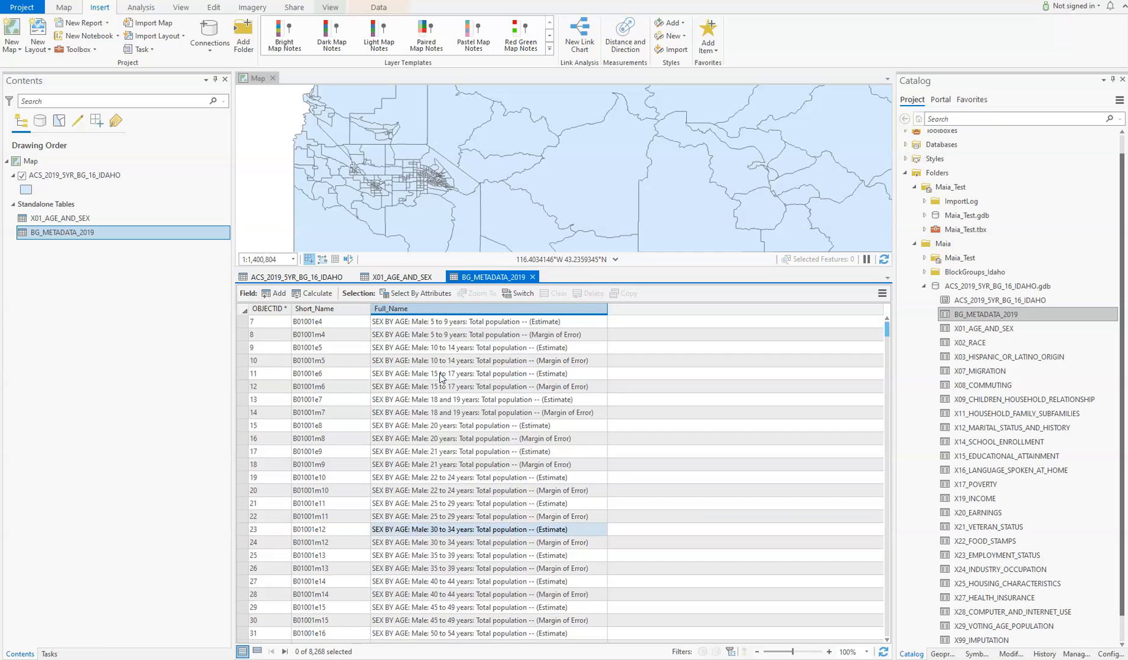
scroll(down, 3)
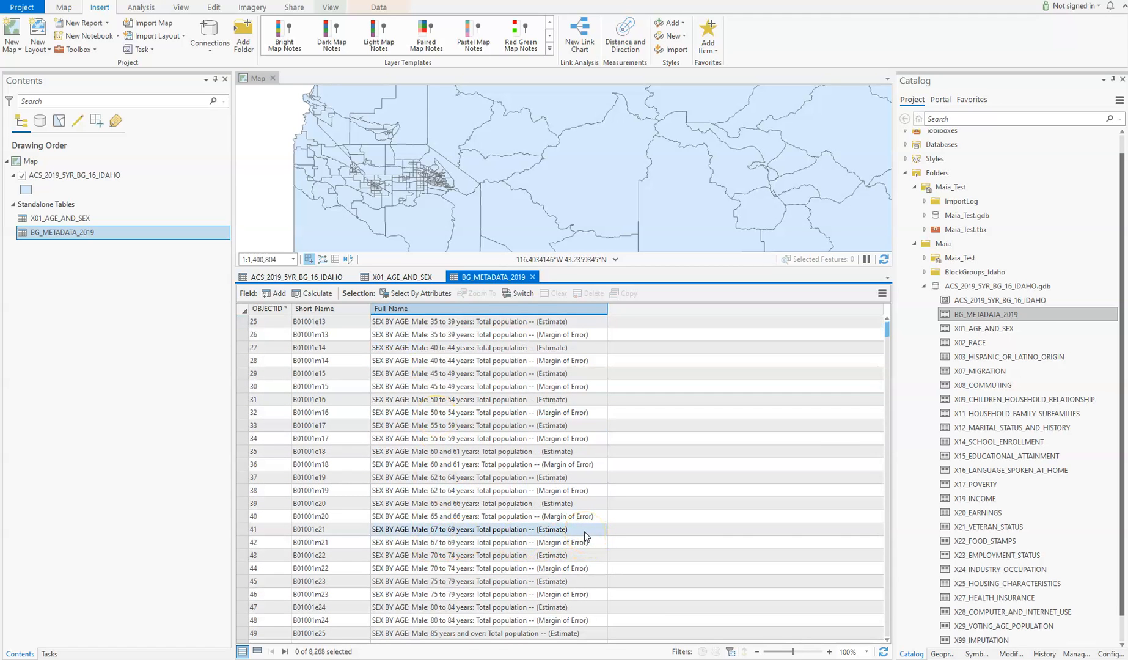
click(481, 516)
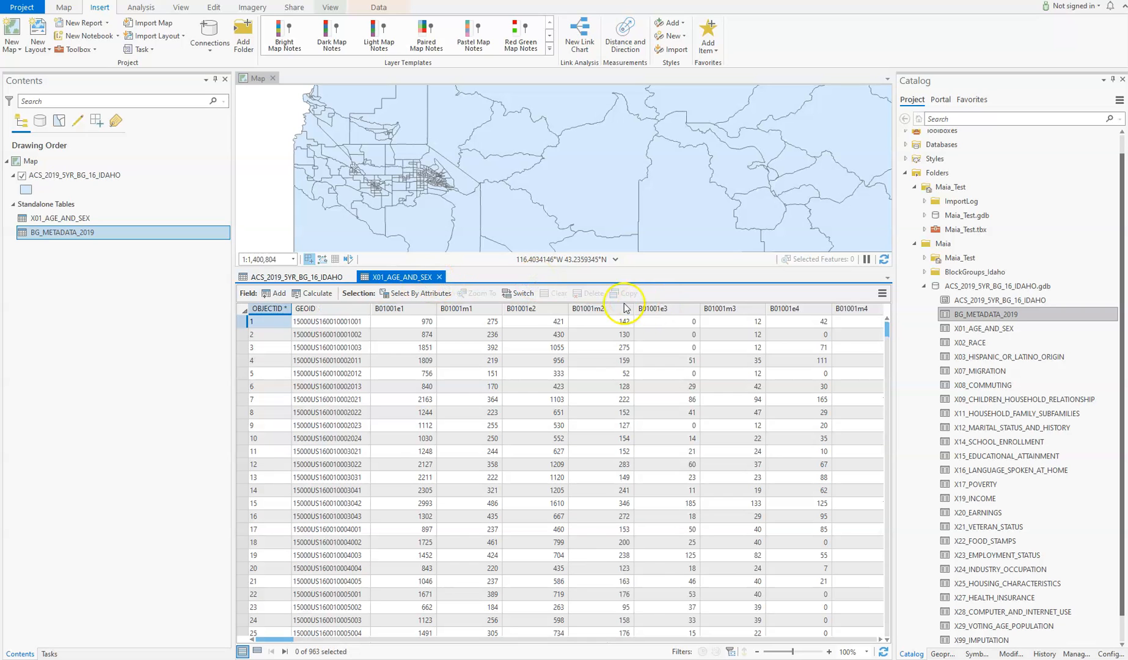
right_click(604, 308)
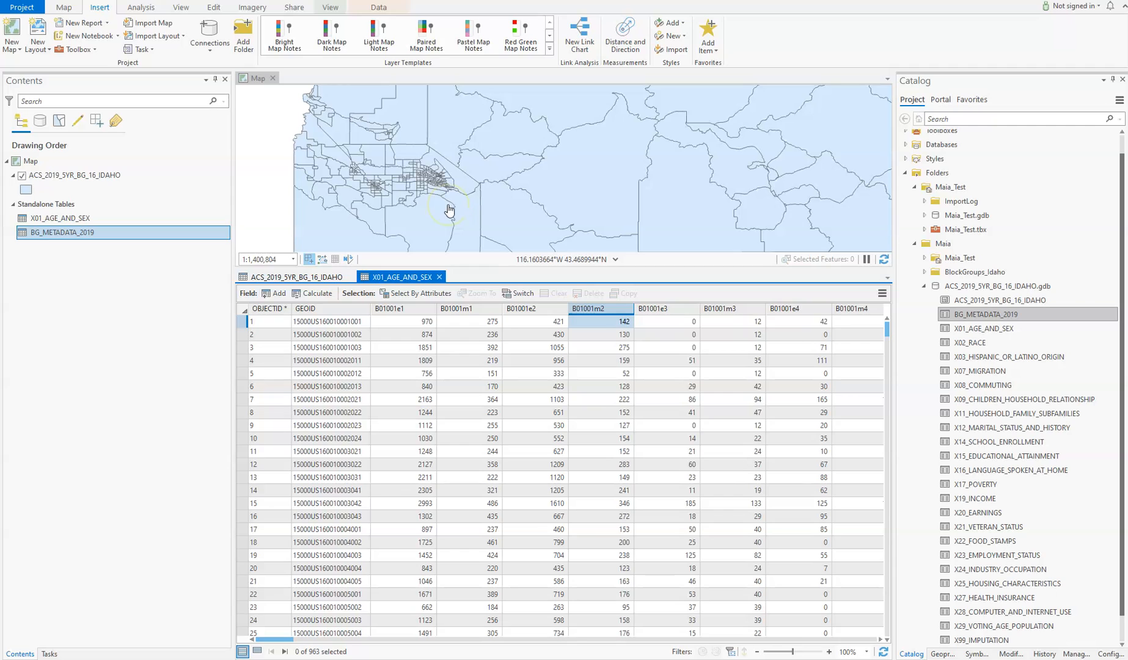
mouse_move(481, 216)
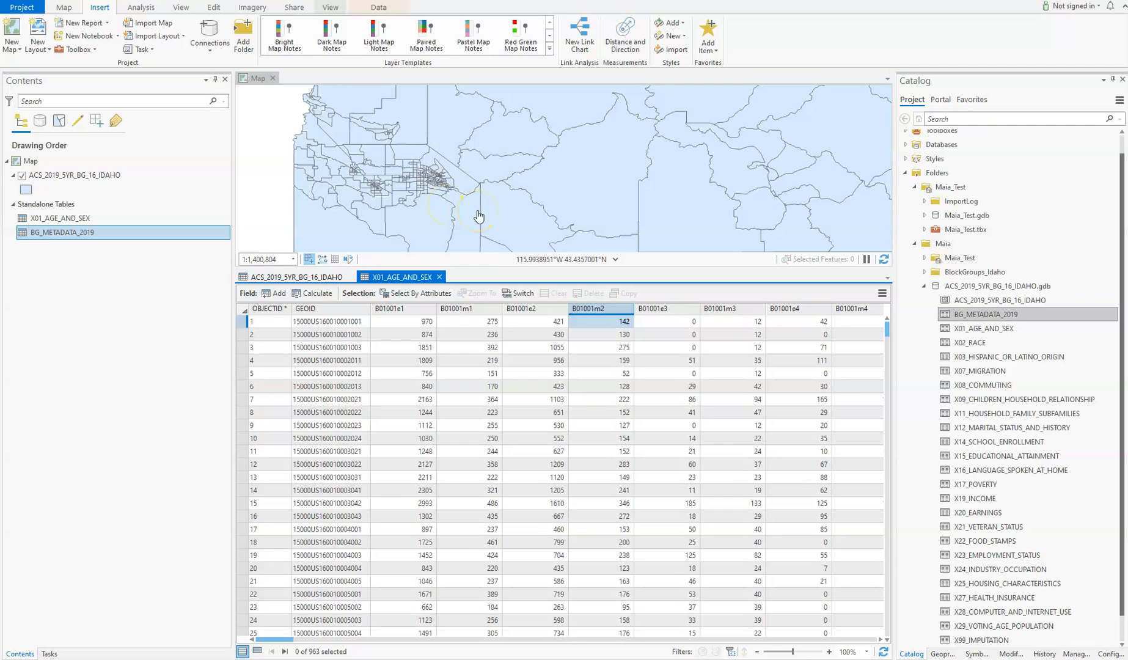